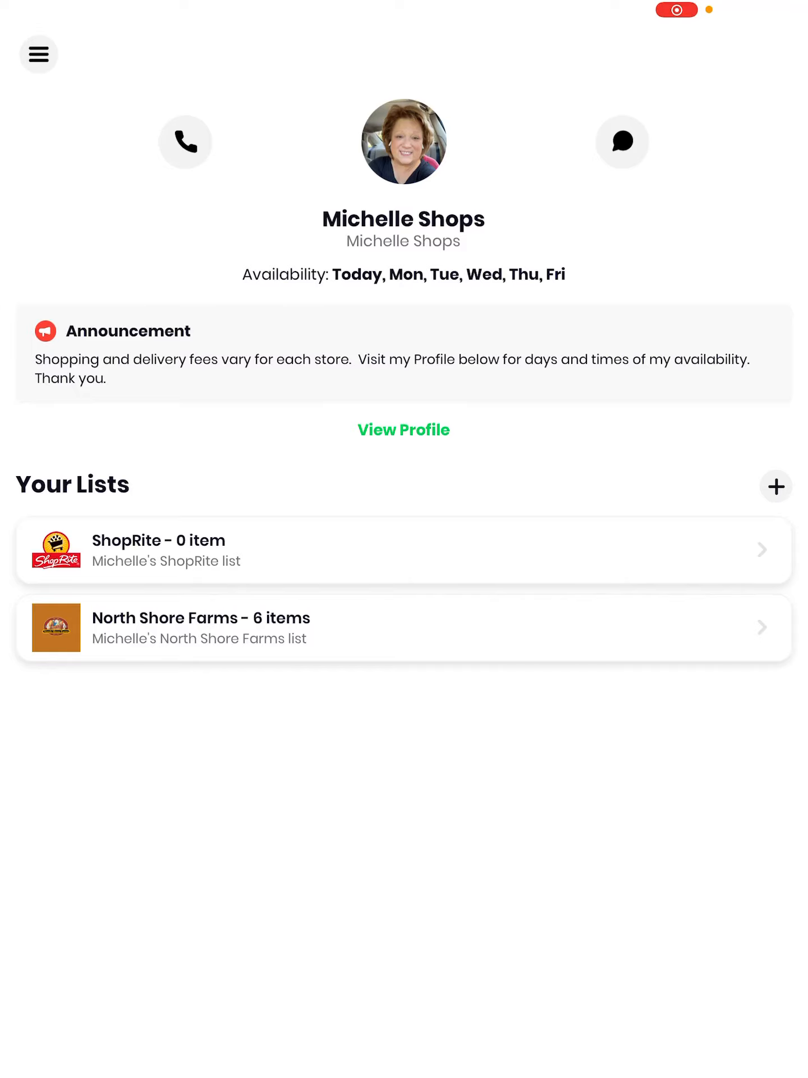
- Open the ShopRite list's item search and enter Coffee as the search term
left_click(404, 549)
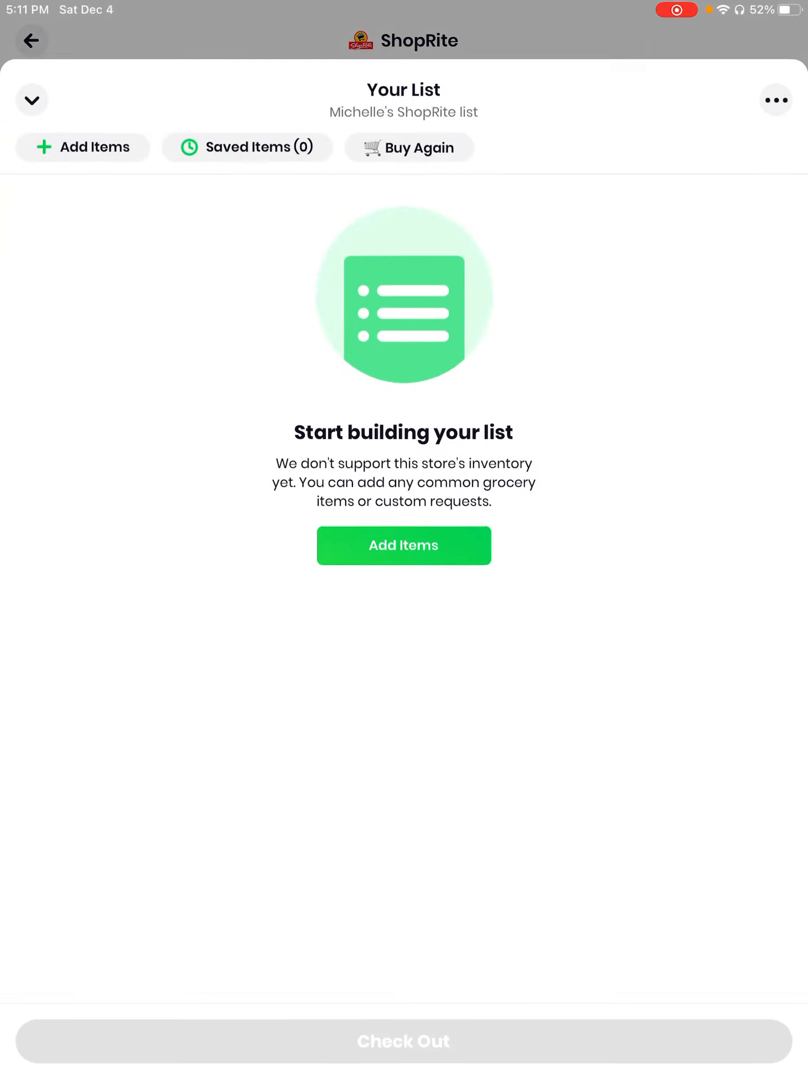
left_click(403, 546)
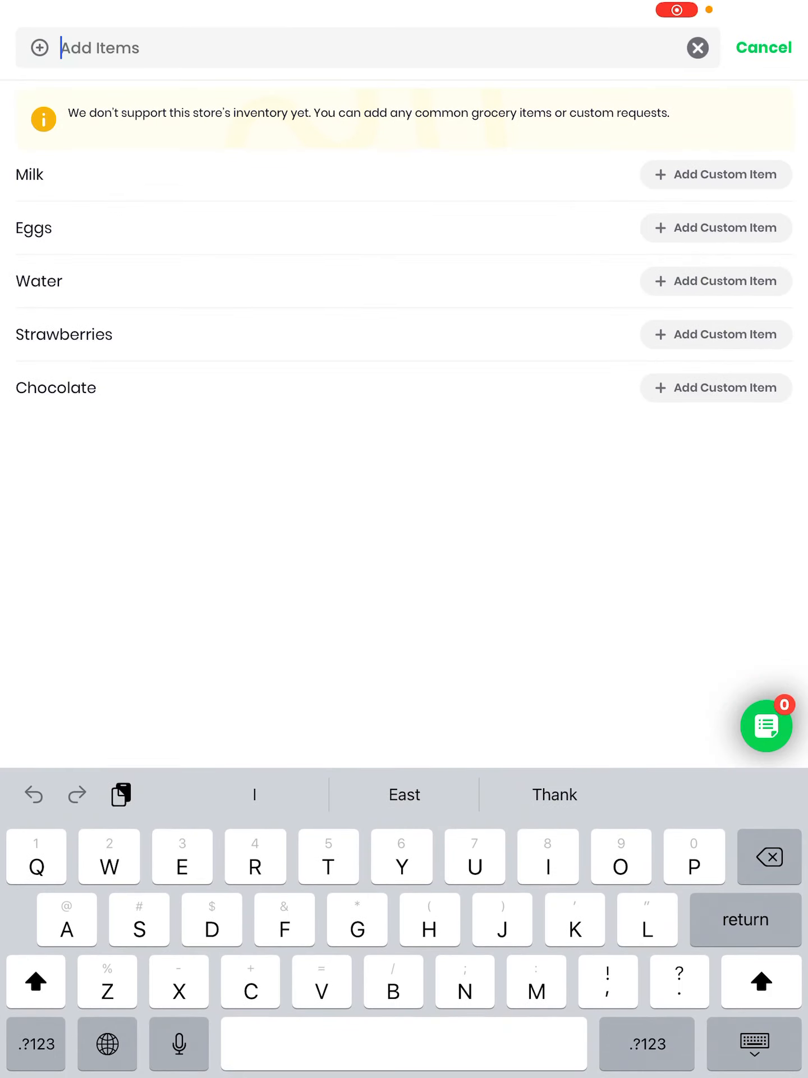
type("C")
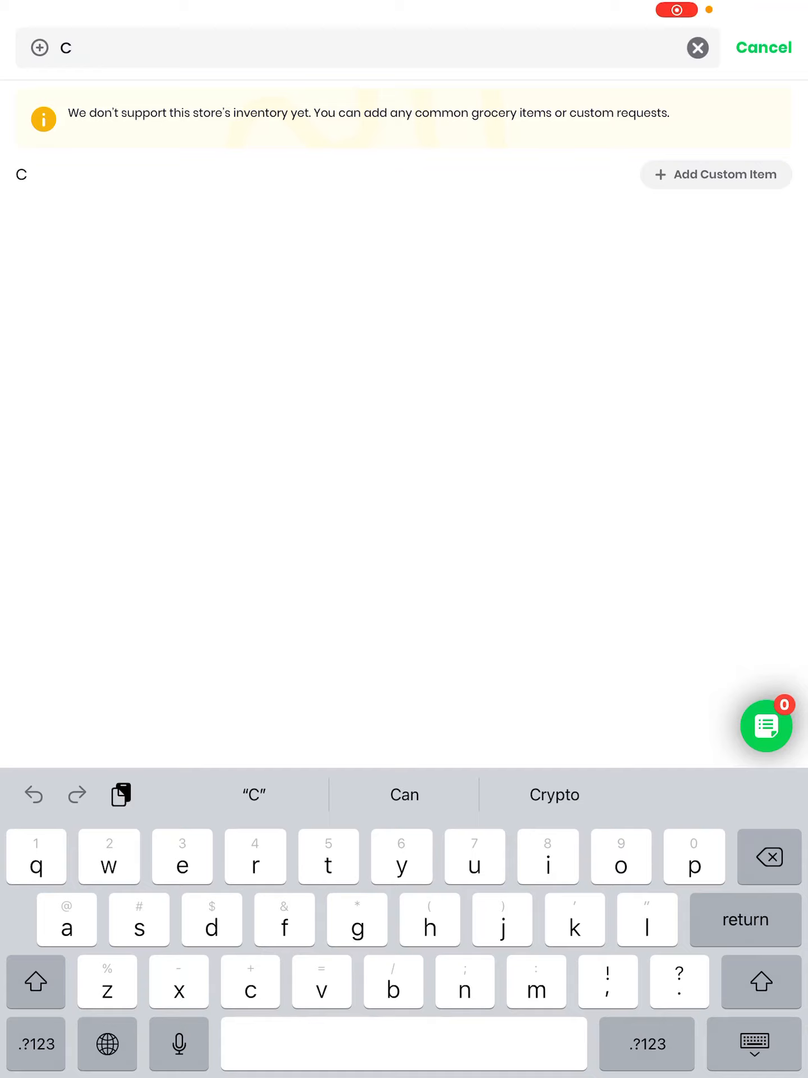
type("offe")
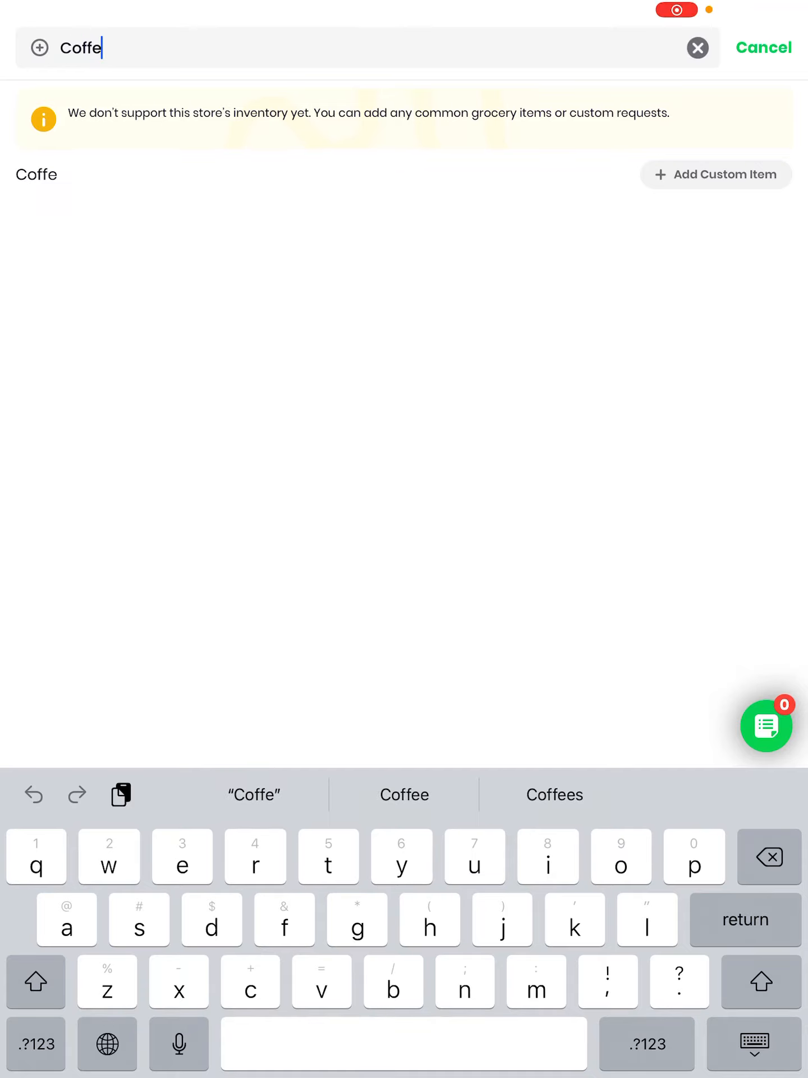
type("e")
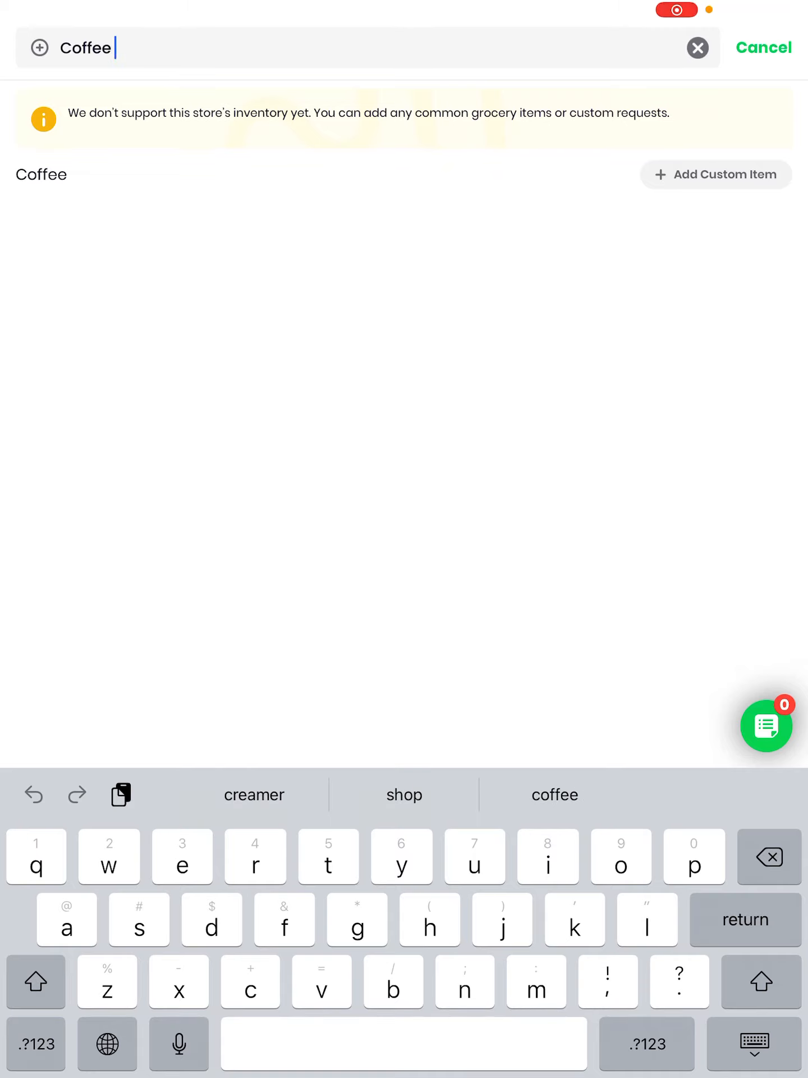
type("Coffee")
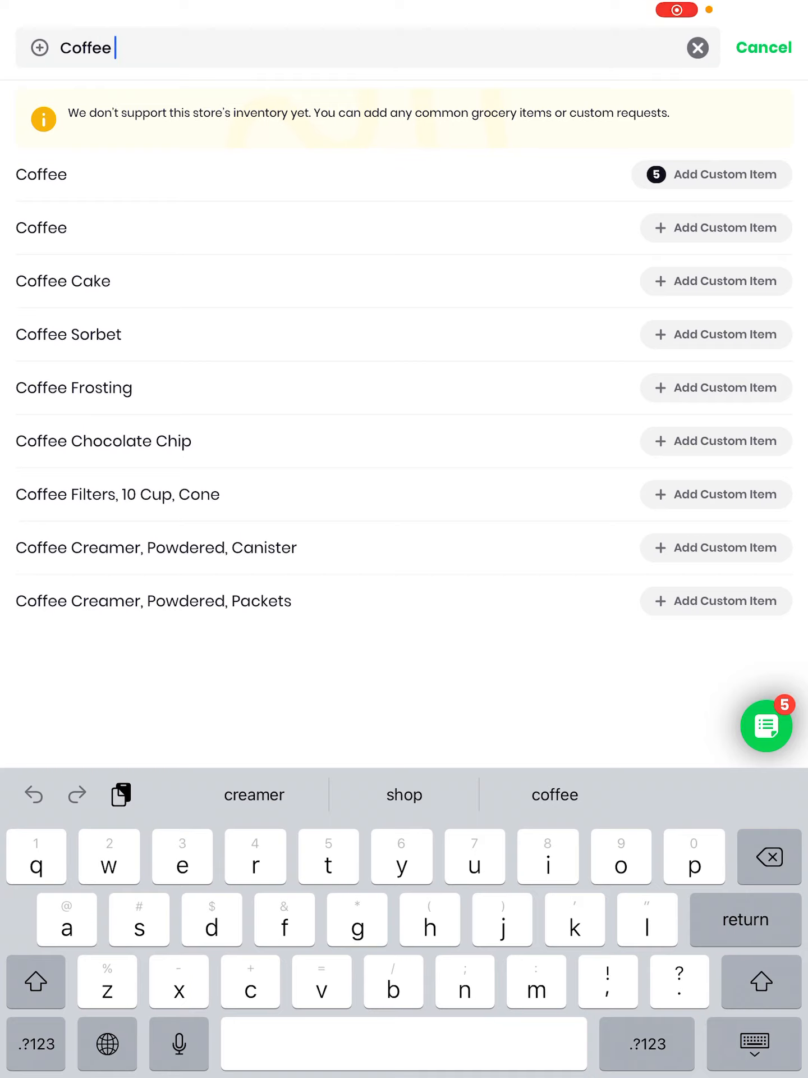
- Bring up Your List showing Coffee as a custom item with quantity 5
left_click(766, 726)
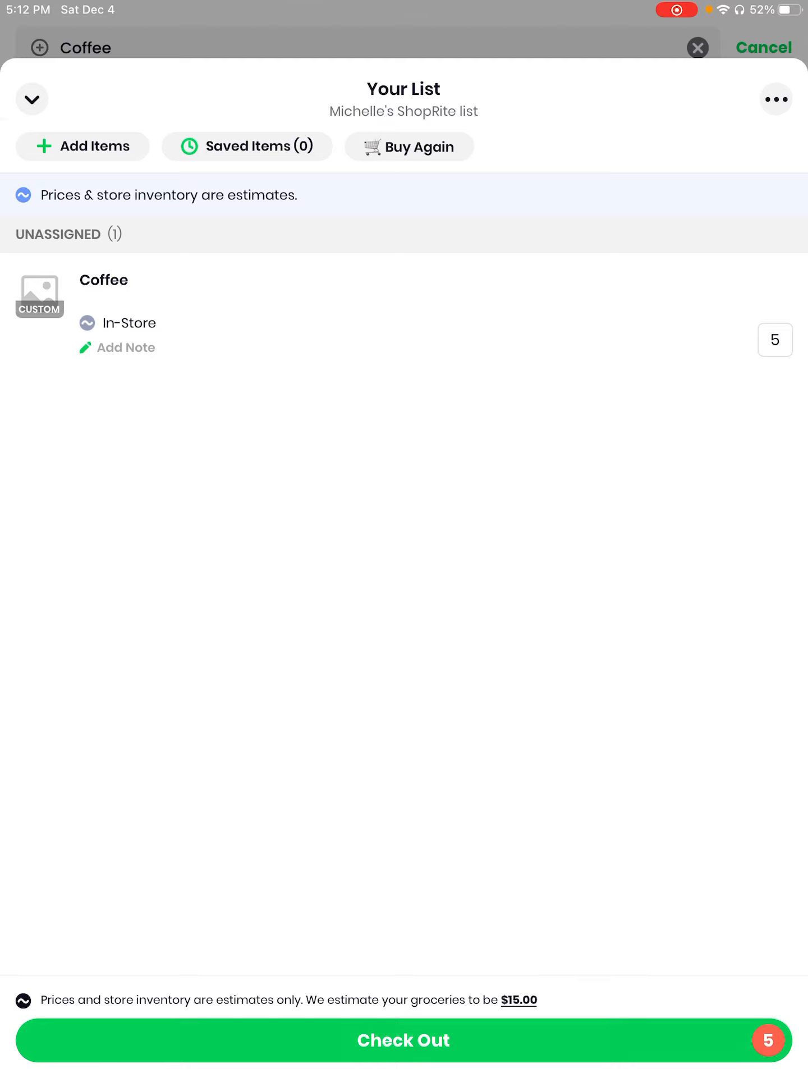
- Add the shopper note 'Chock full of nuts. 24oz' to Coffee and save it
left_click(127, 347)
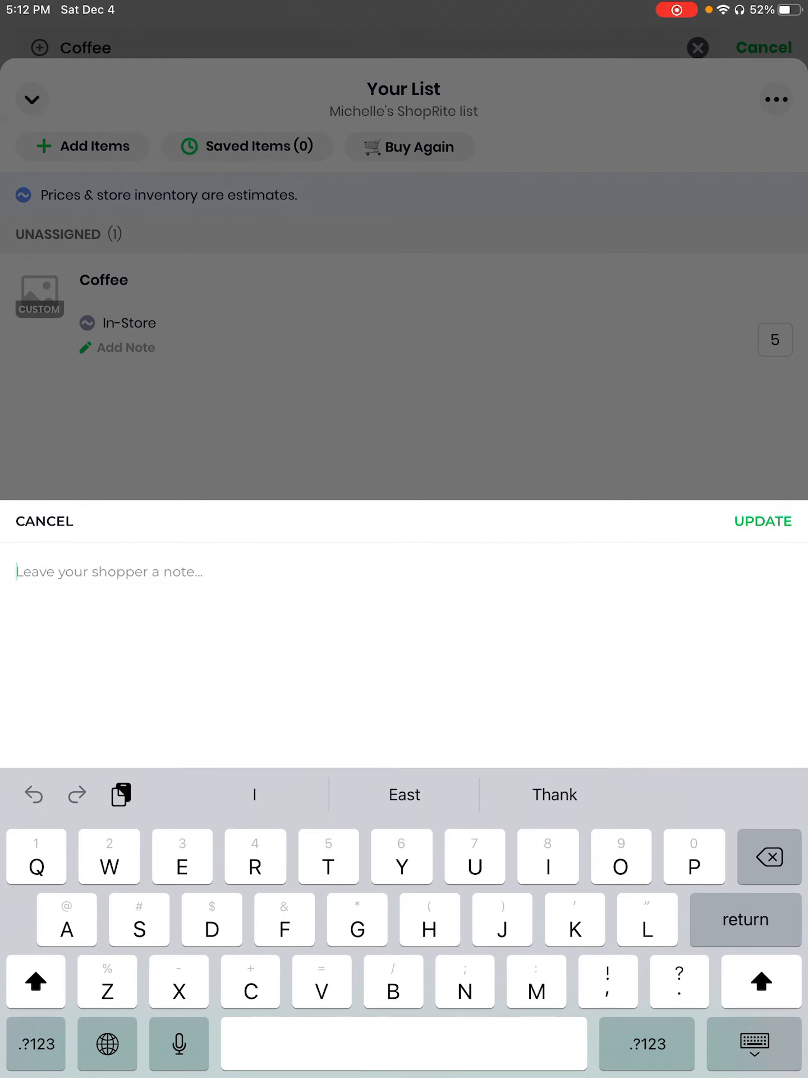
type("Chock full")
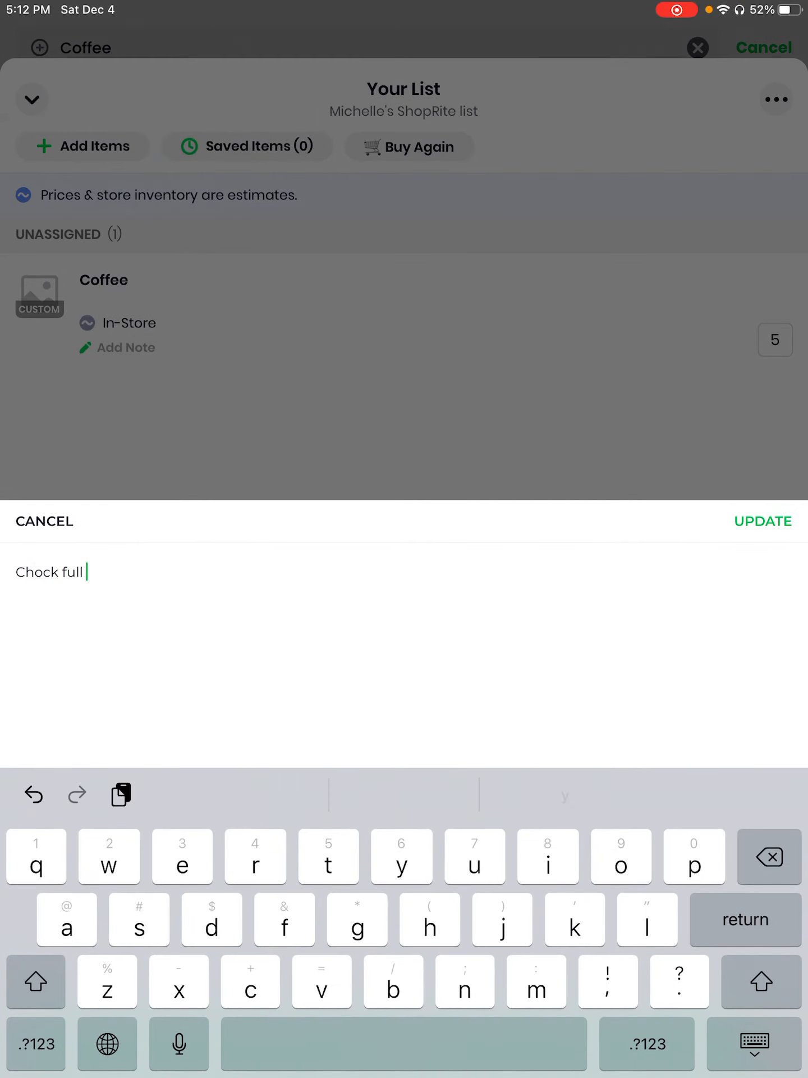
type("of nut")
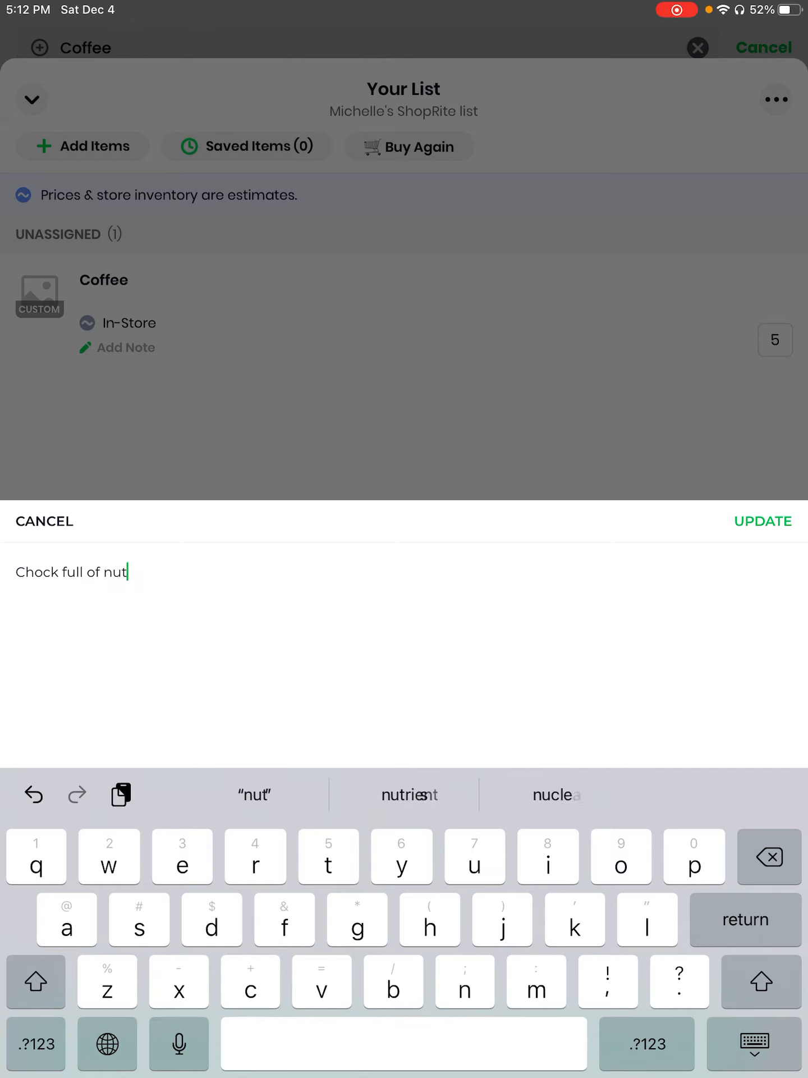
type("s.")
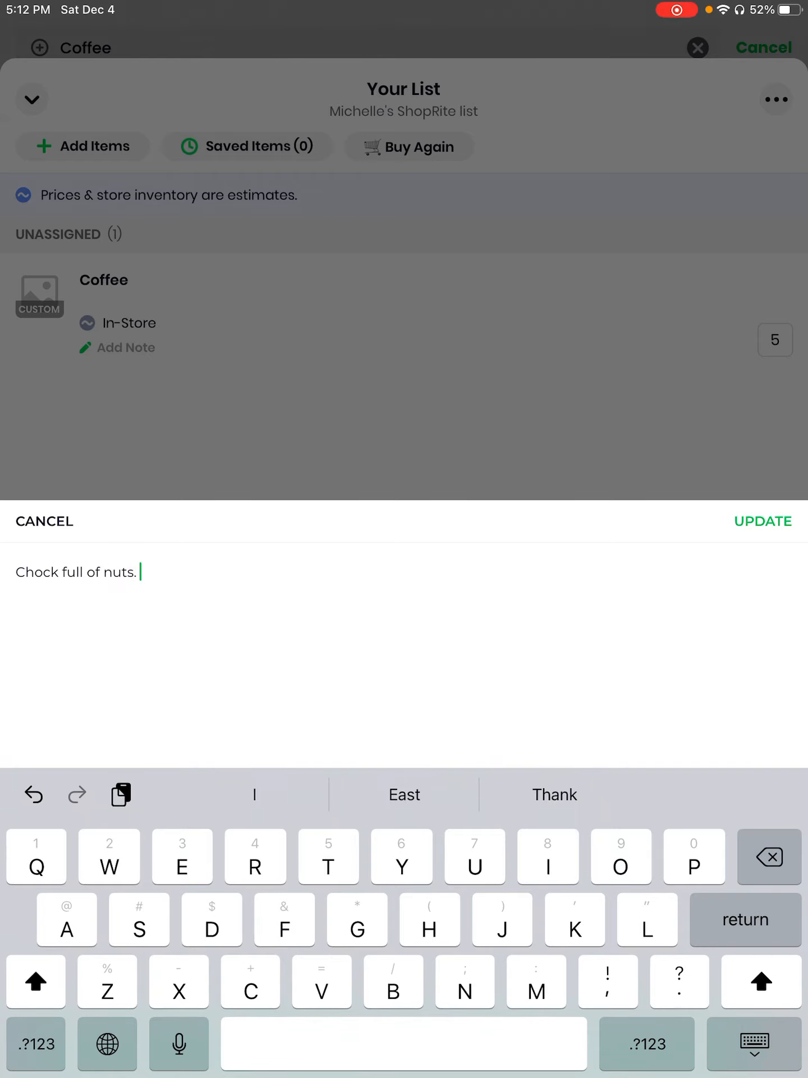
type("24")
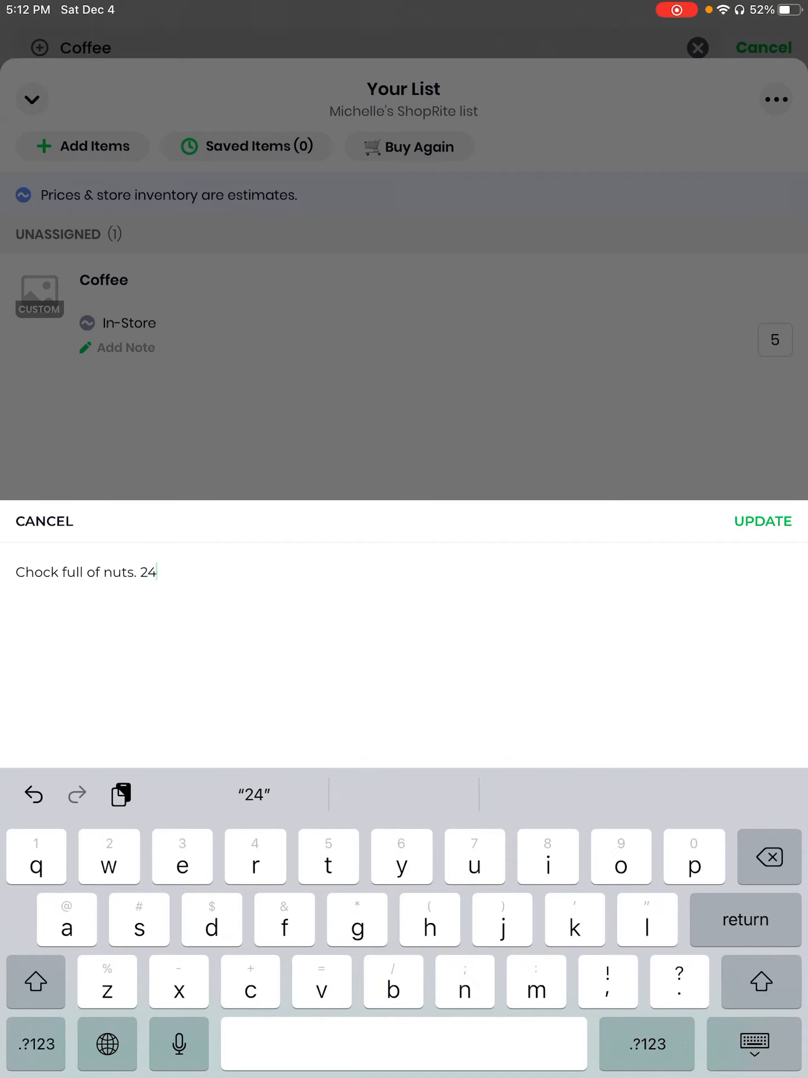
left_click(35, 1043)
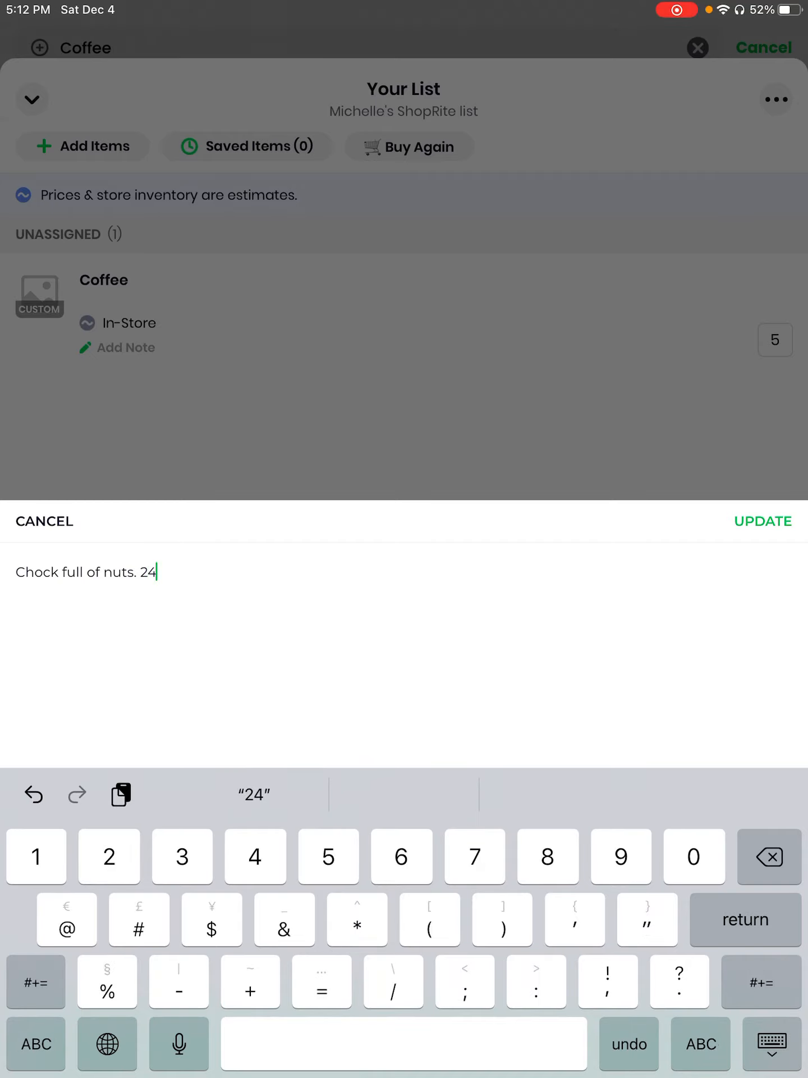
type("oz")
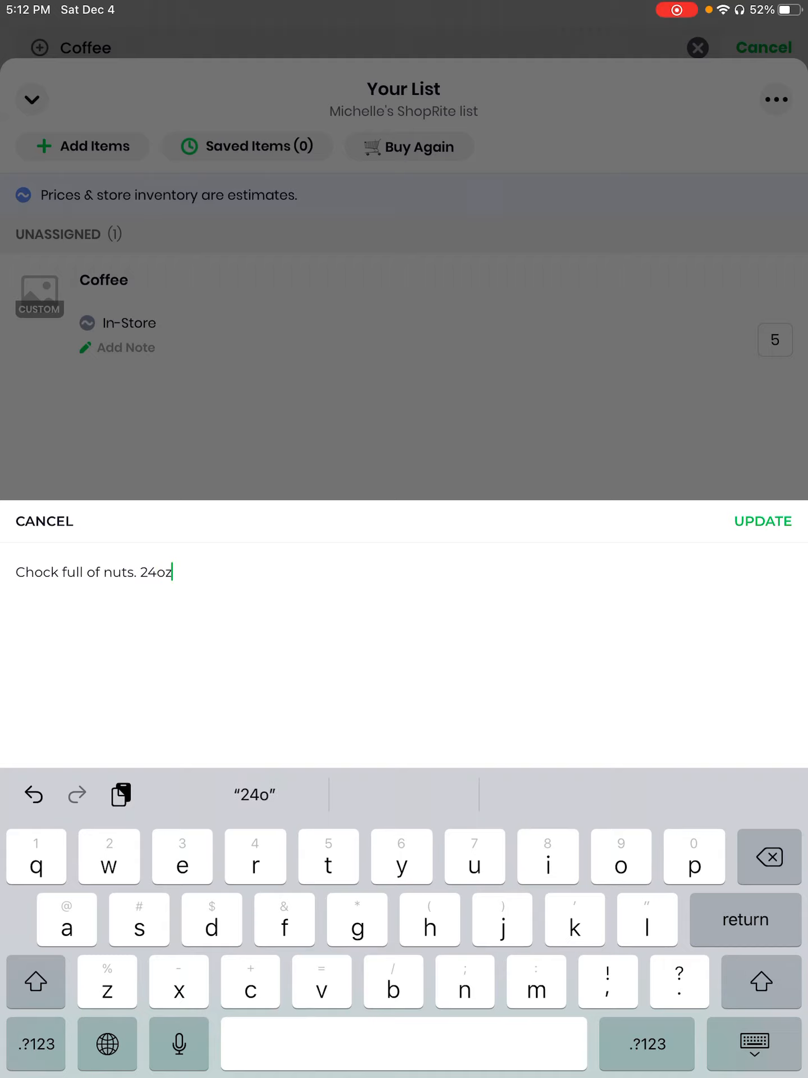
left_click(762, 520)
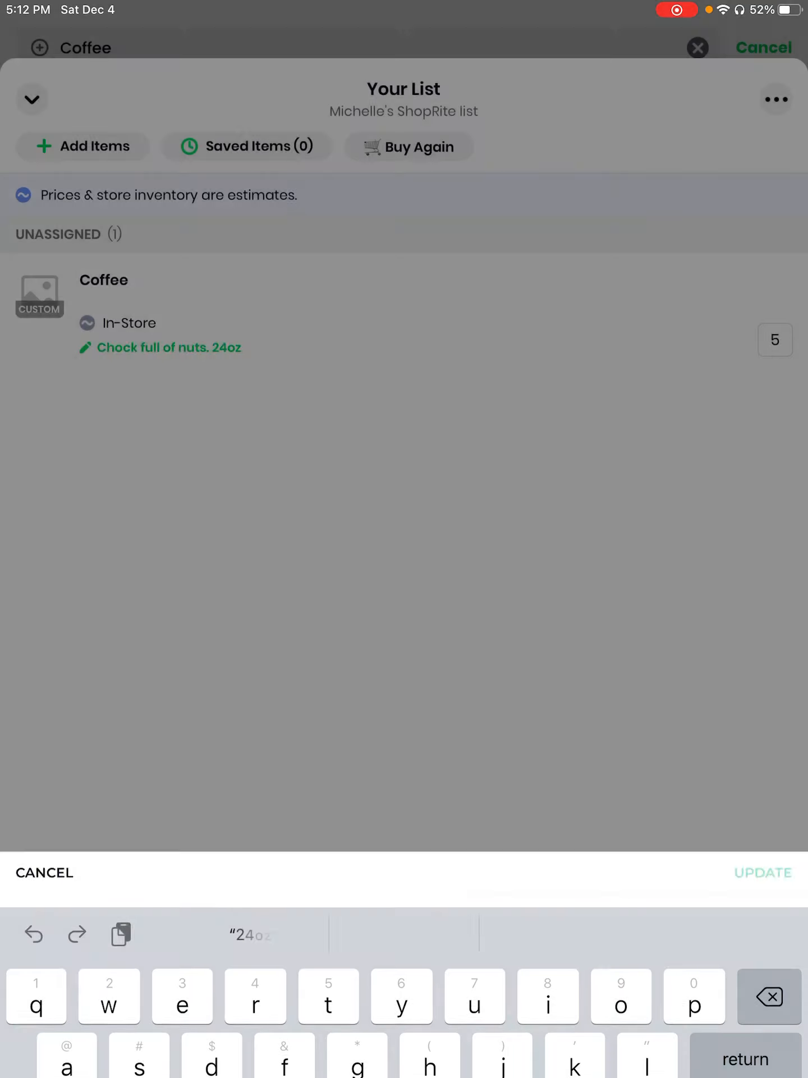
- Open Coffee's custom item form and choose the Coffee & Sweeteners category
left_click(762, 872)
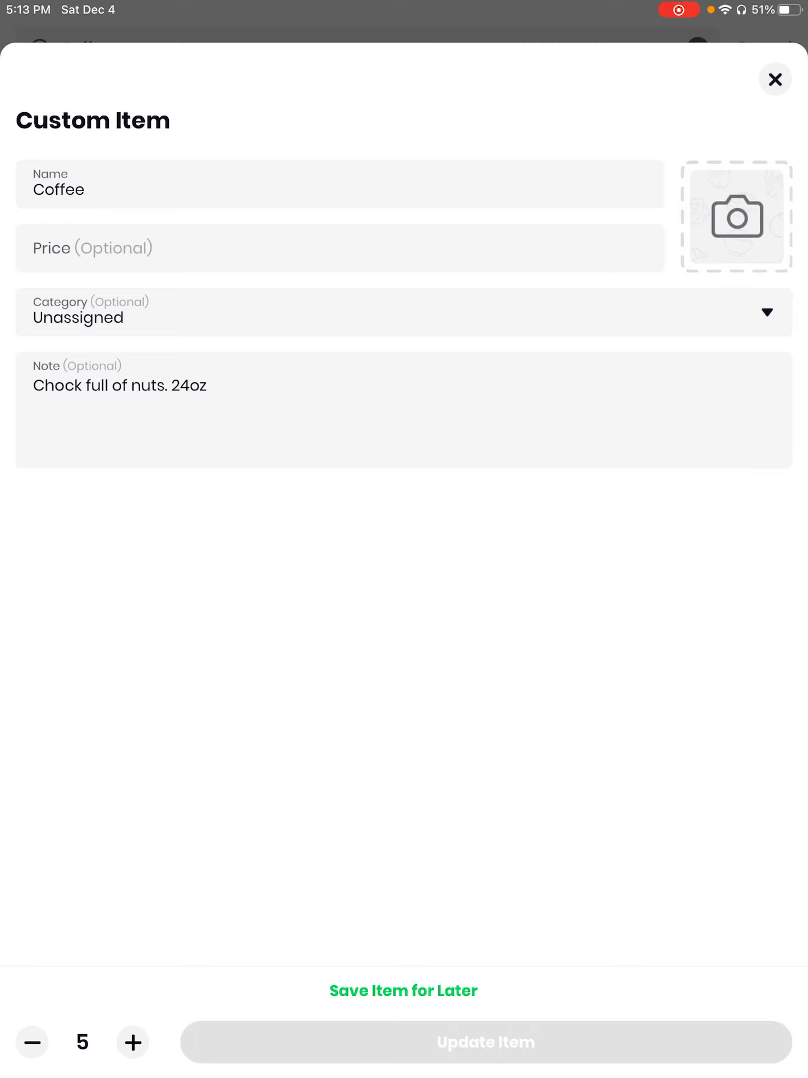
left_click(404, 312)
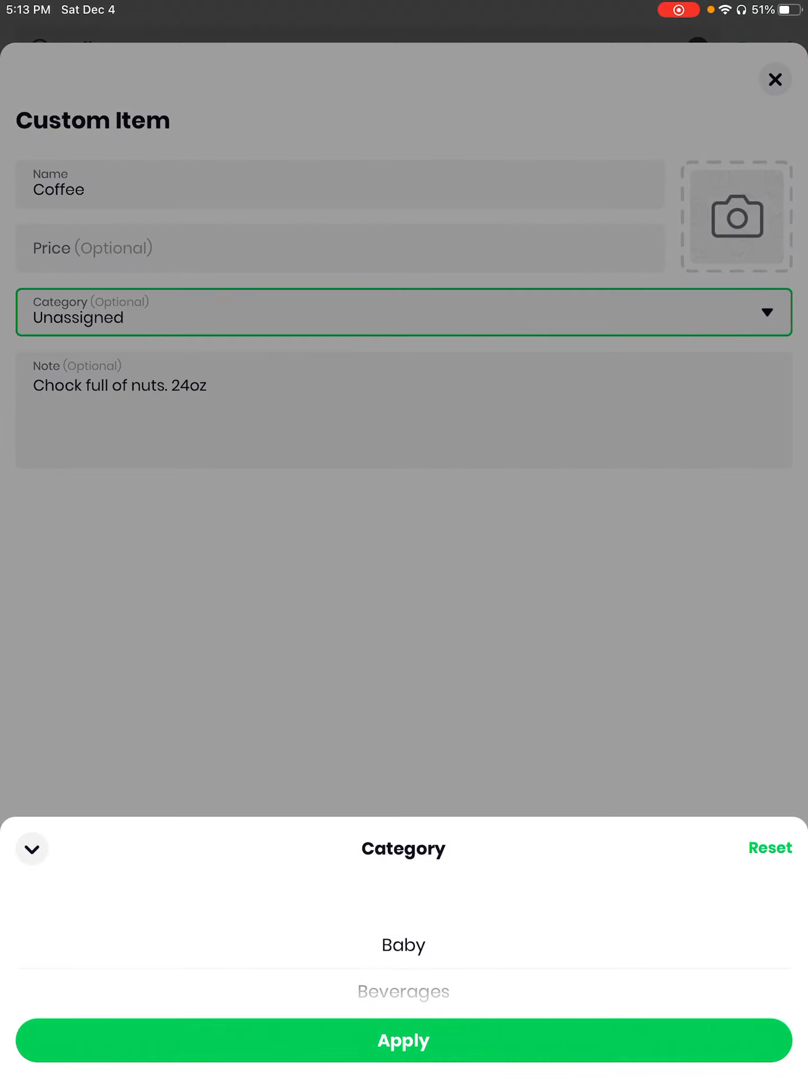
scroll("down", 3)
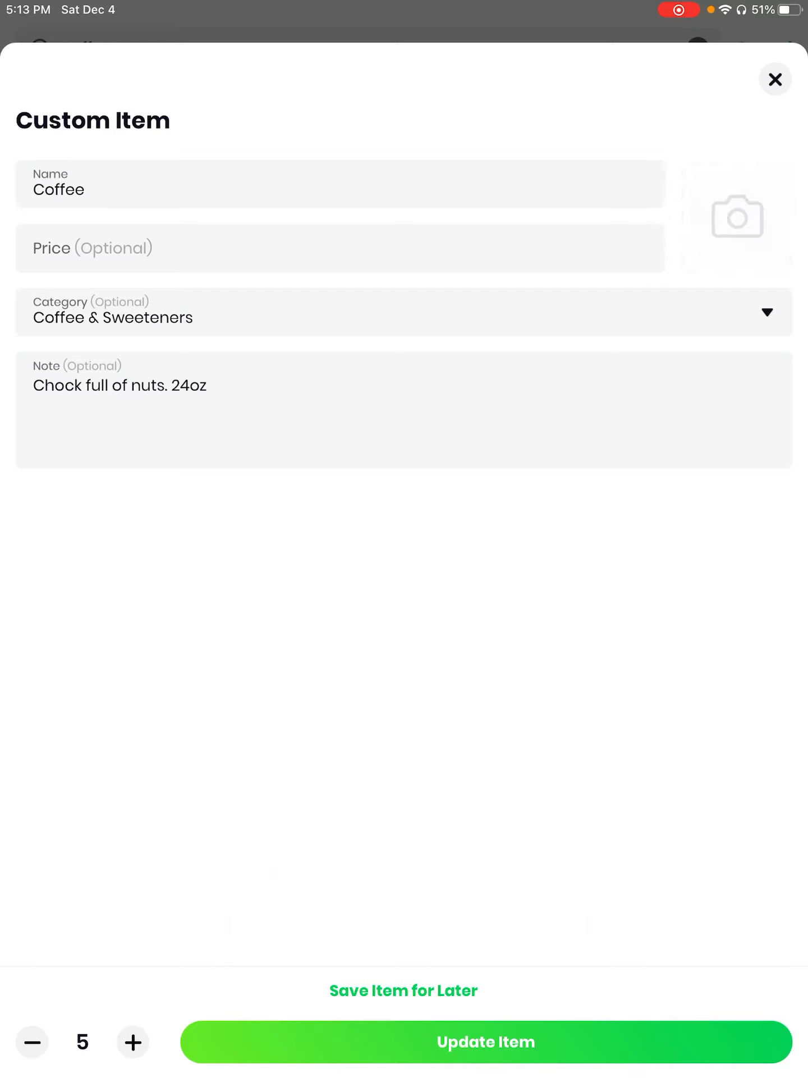
- Capture a camera photo of the Chock full o' Nuts can for the Coffee item
left_click(735, 215)
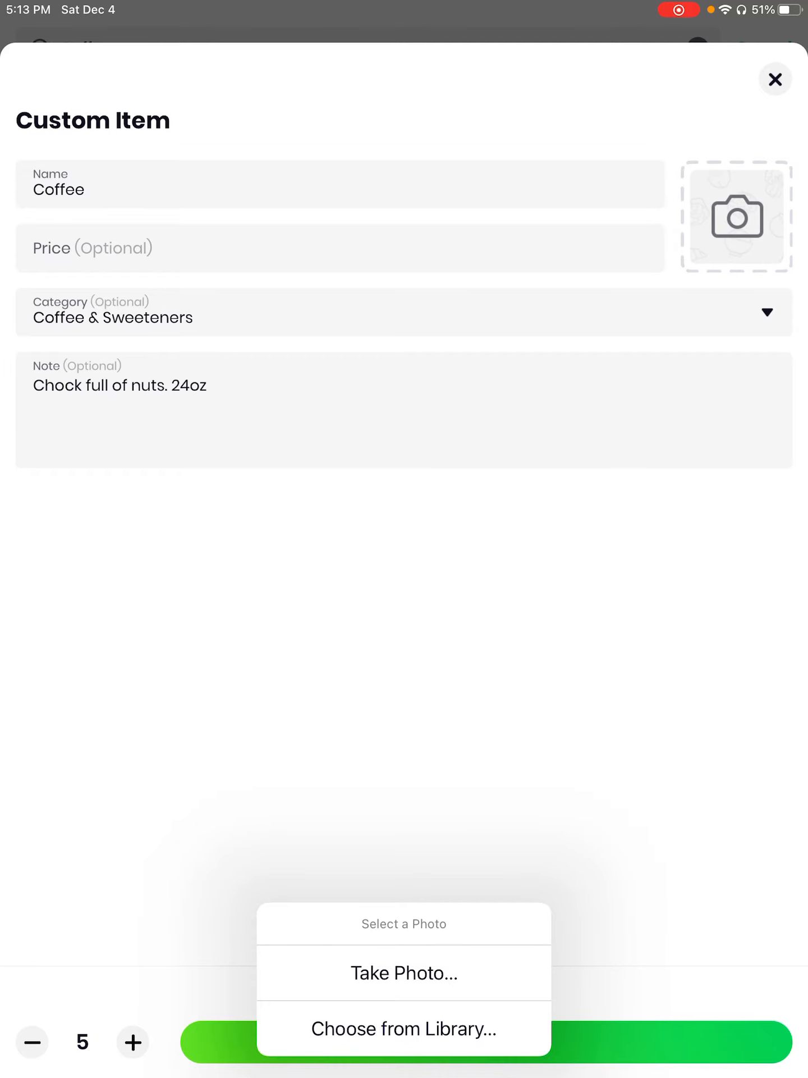
left_click(403, 973)
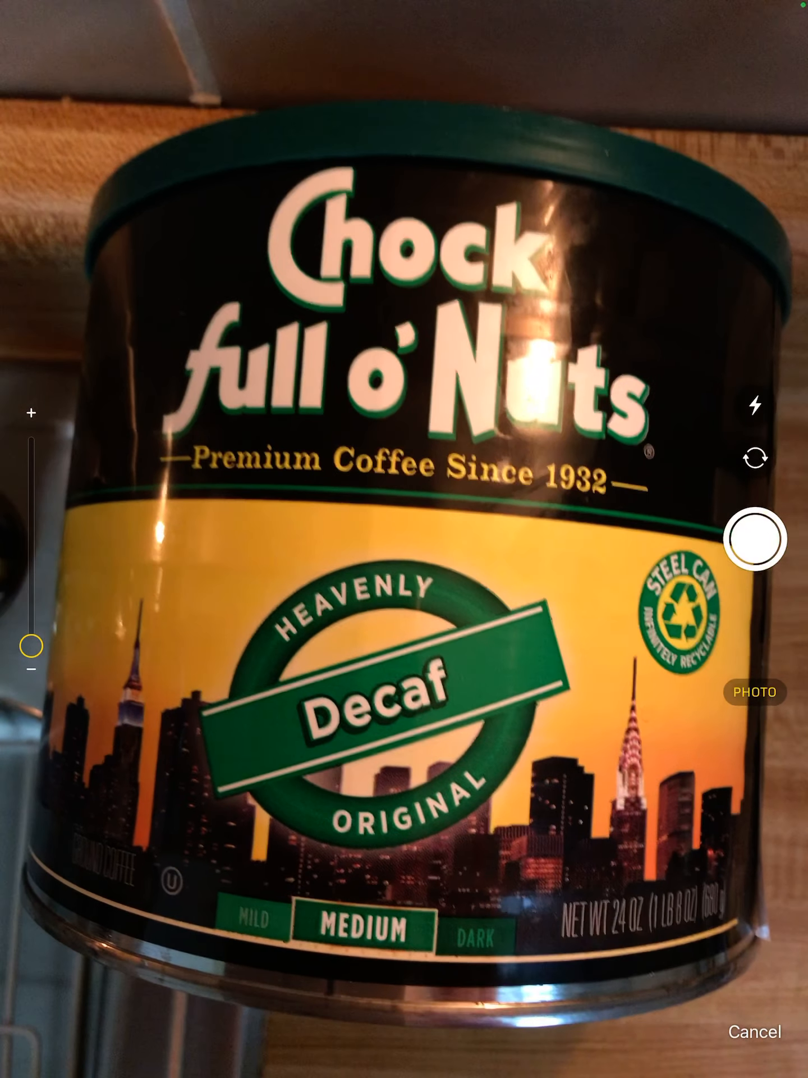
left_click(753, 556)
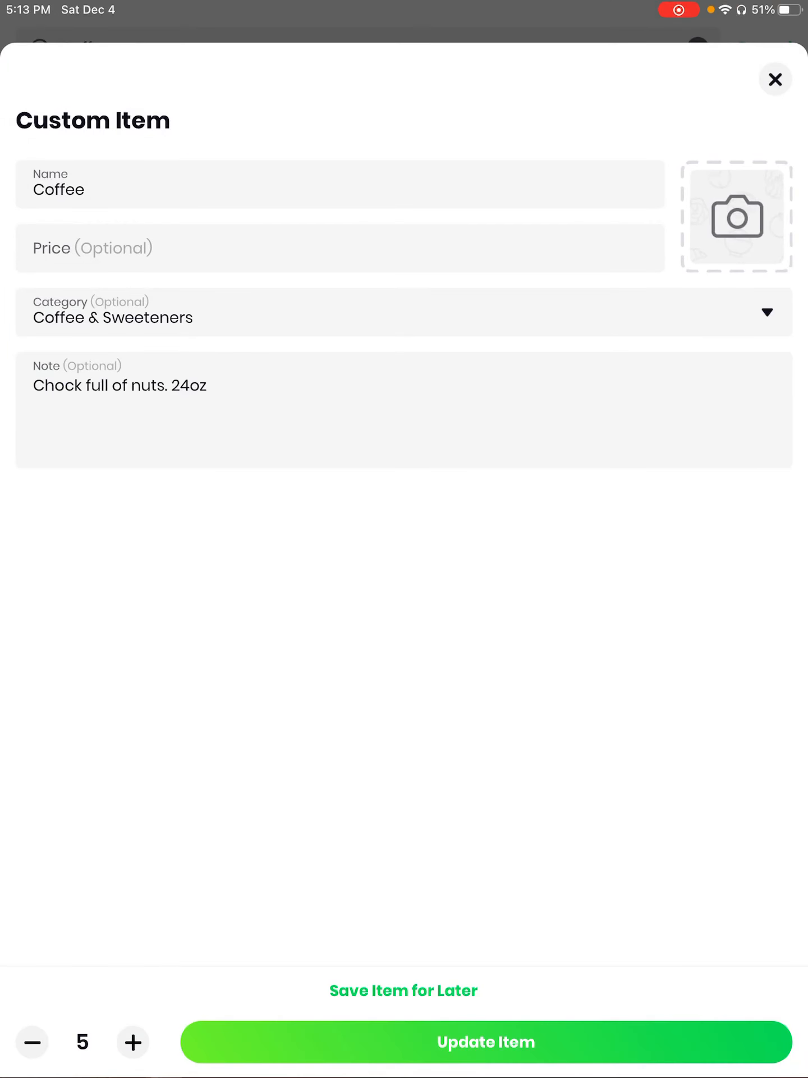
left_click(735, 216)
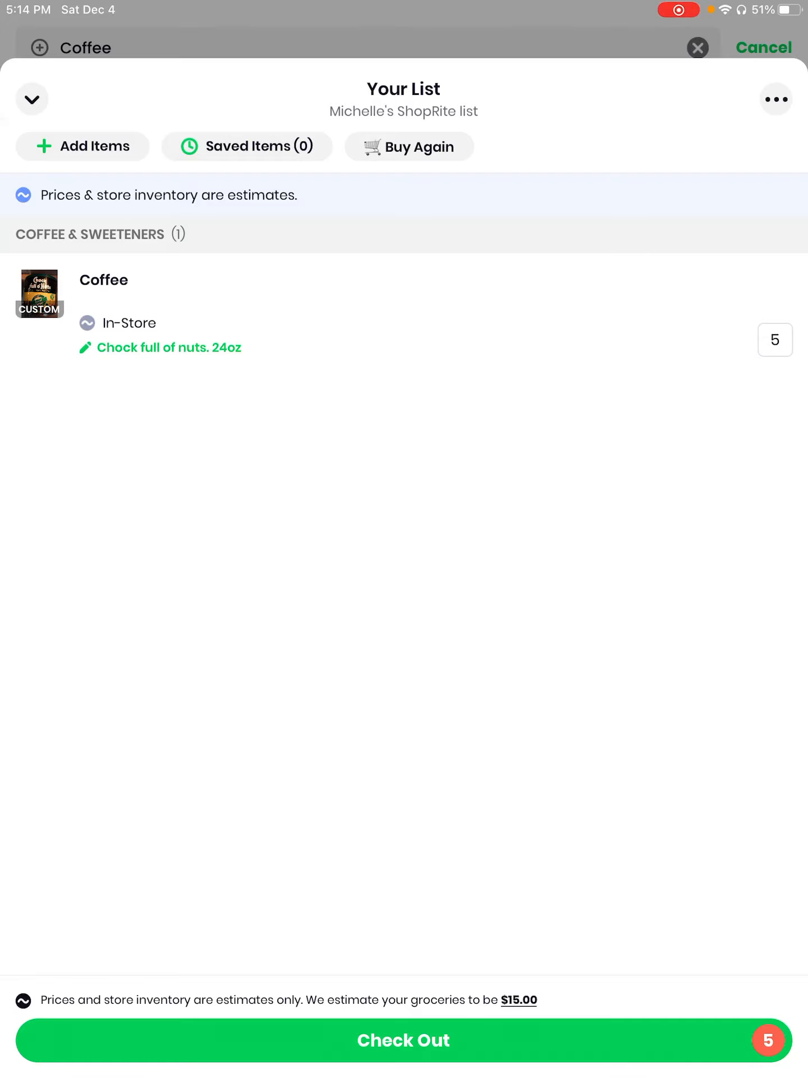
- Save the Coffee item for later, taking it off the main shopping list
left_click(247, 146)
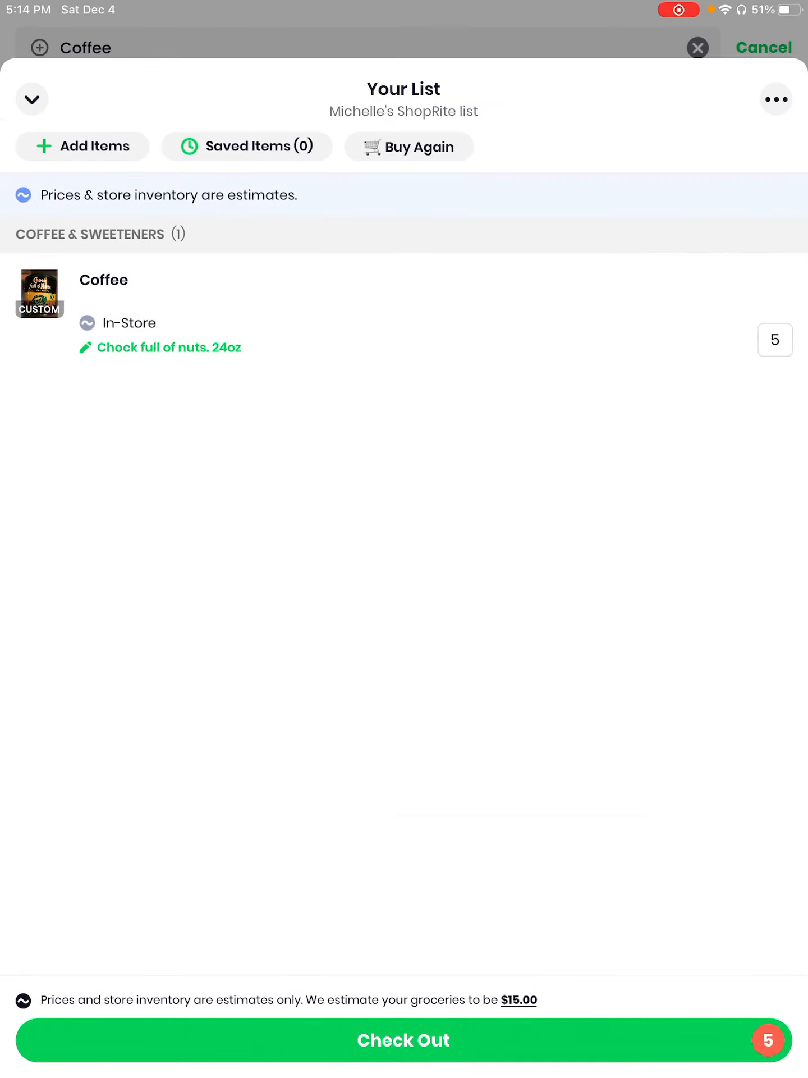
left_click(103, 279)
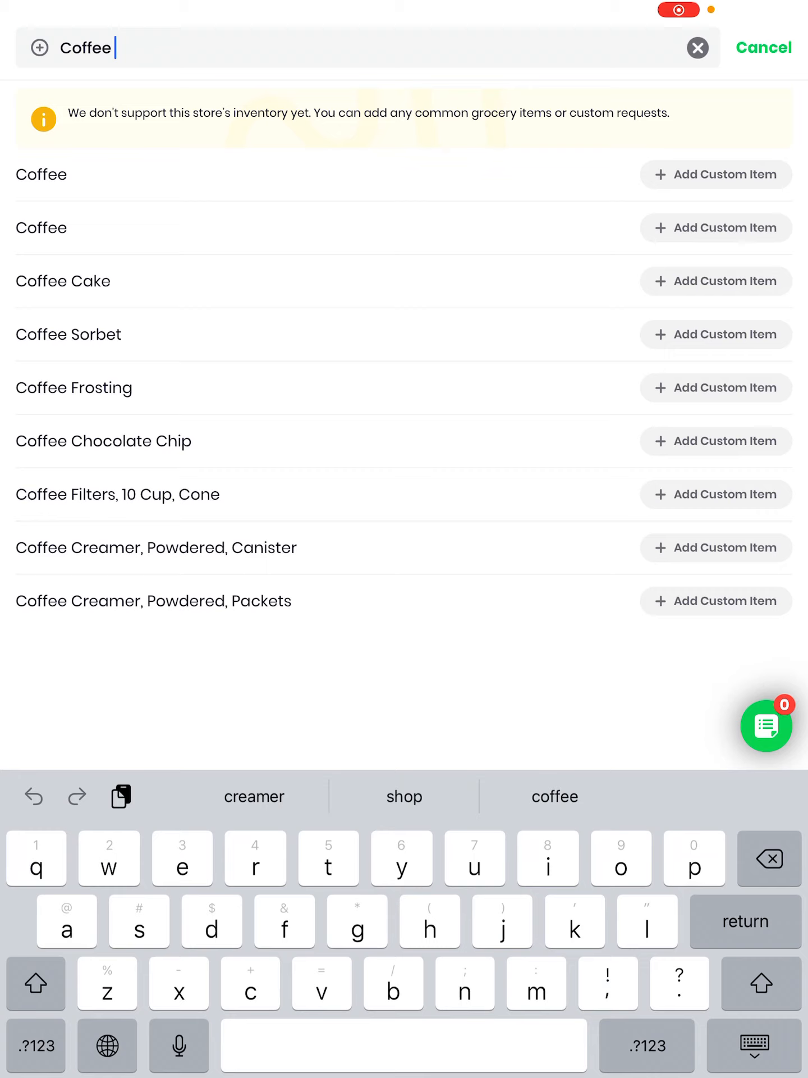
- Search Coffee creamer, add it and the flavored 32 Oz creamer as custom items, then view the list
left_click(697, 47)
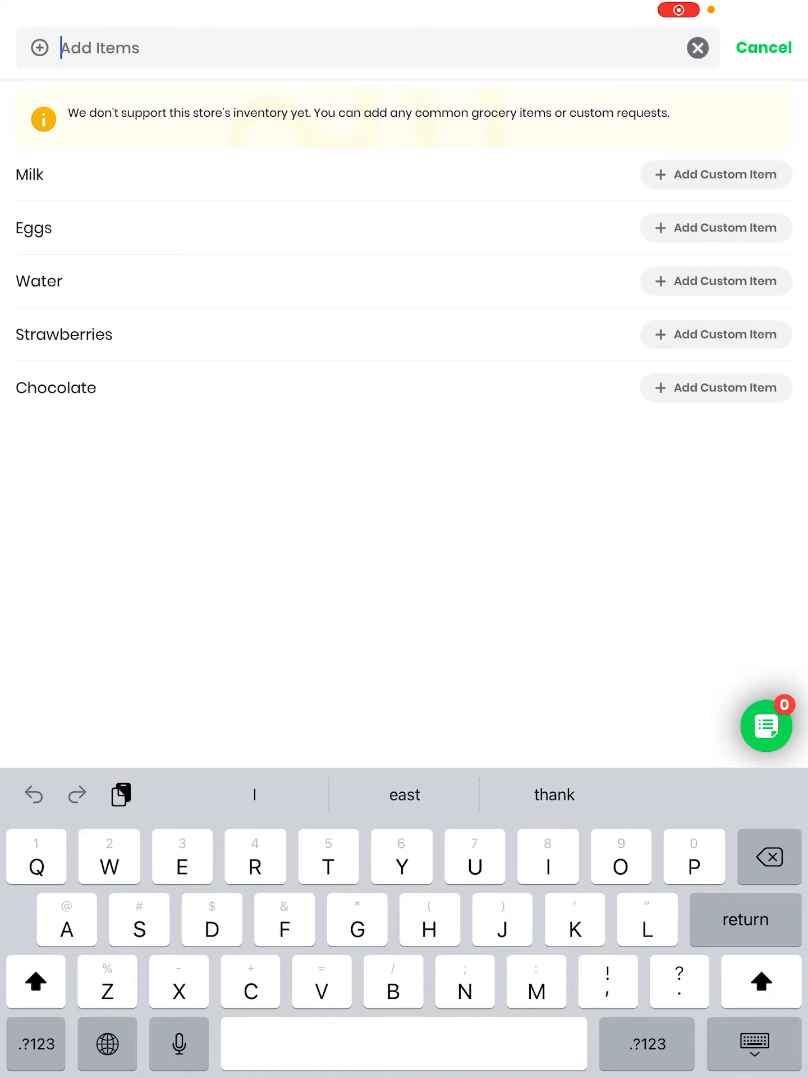
type("Coffee creamer")
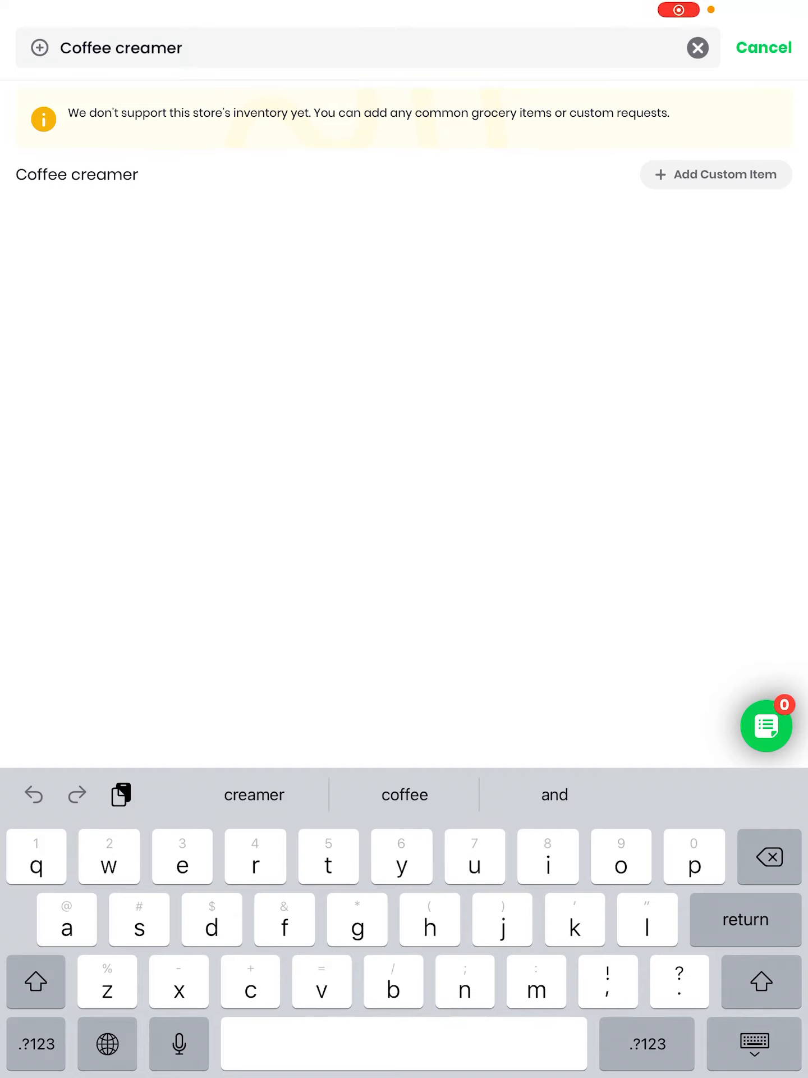
left_click(715, 174)
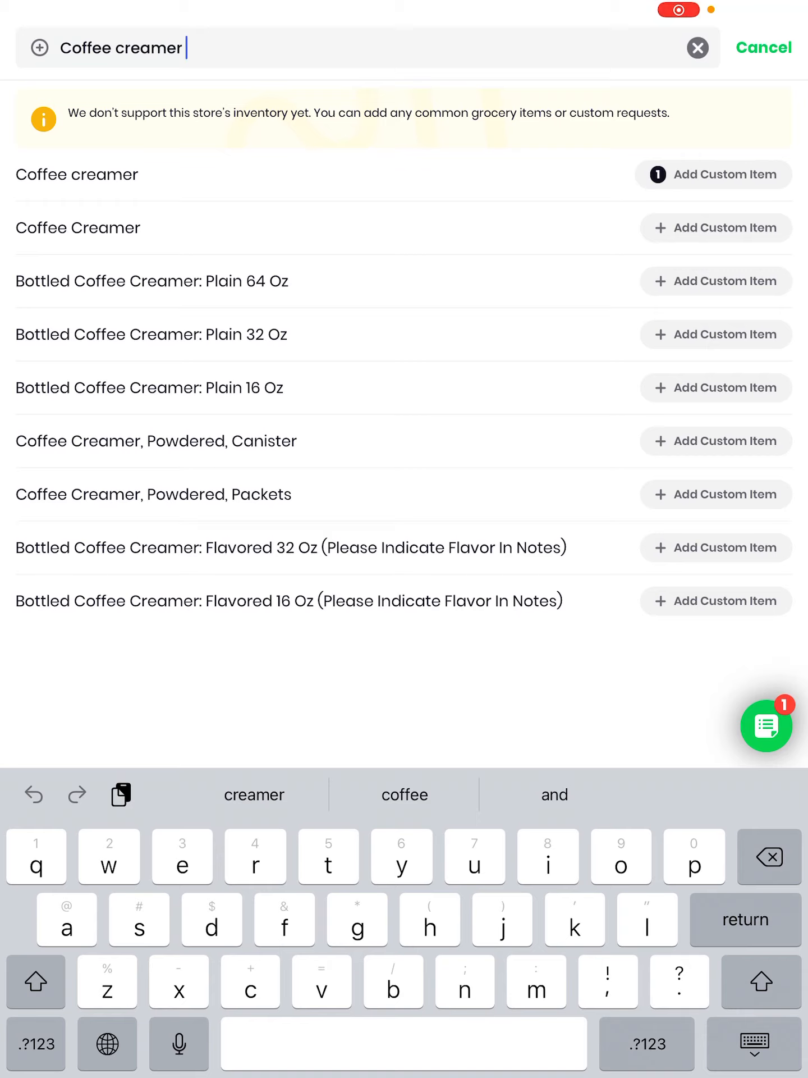
left_click(715, 547)
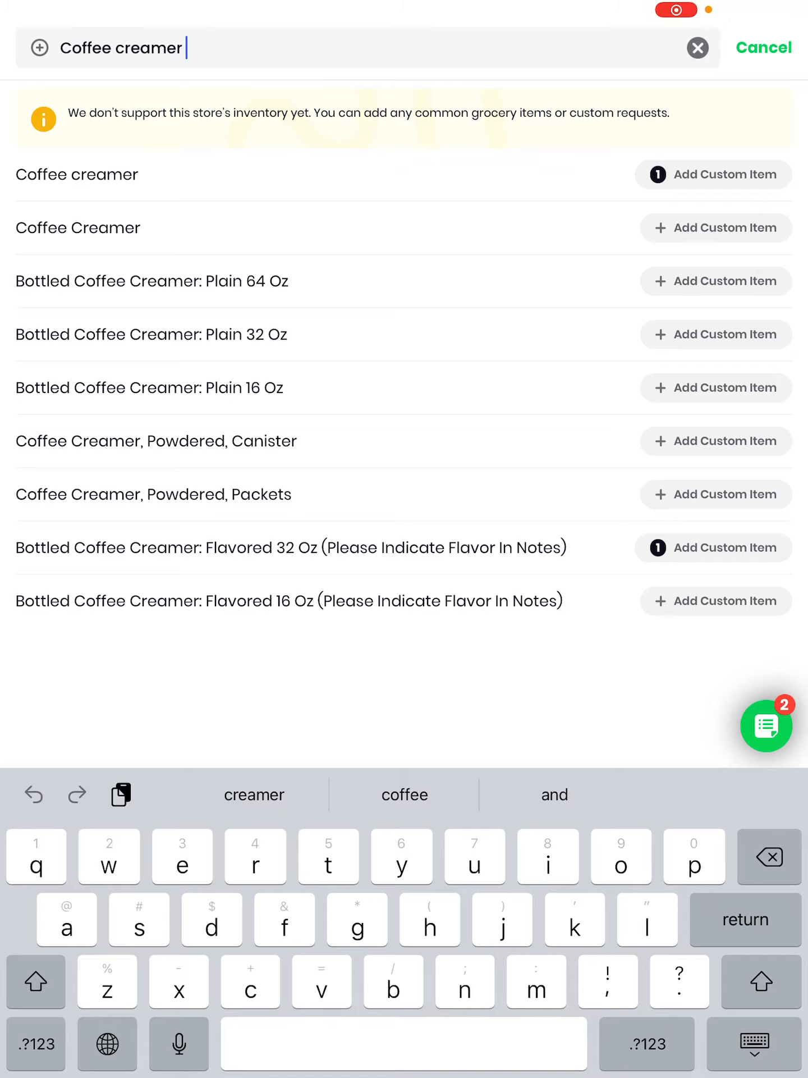
left_click(766, 726)
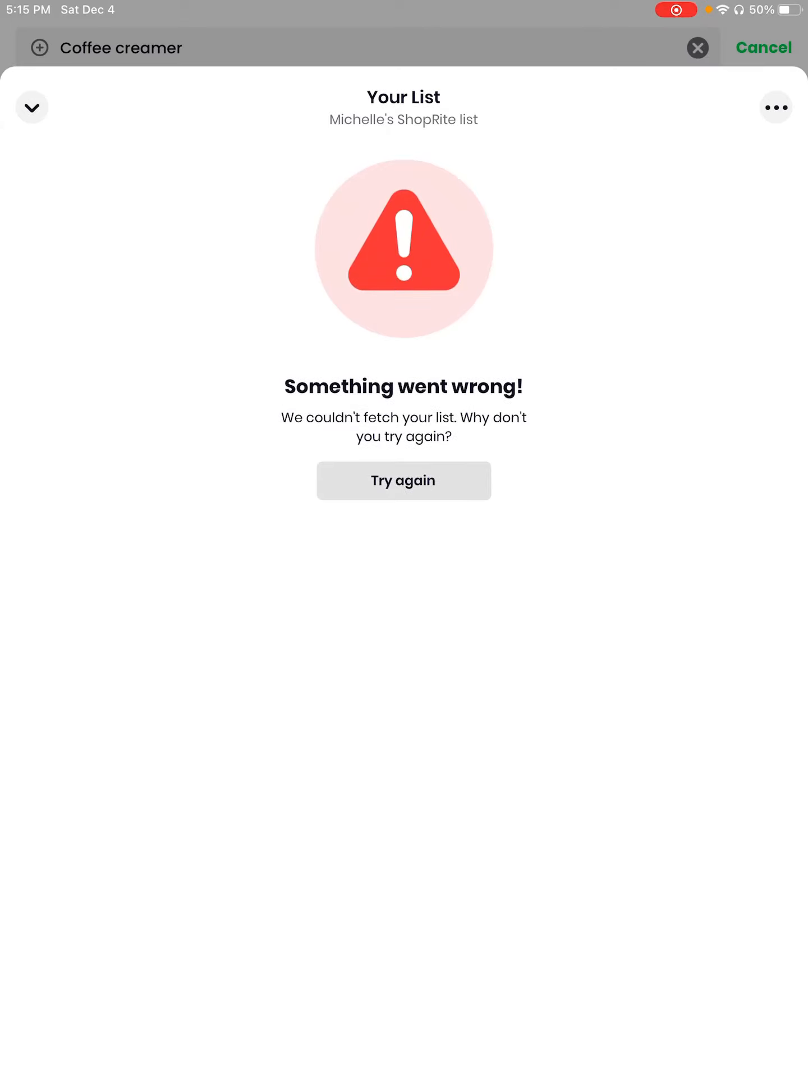
- Reload the list and save the note 'International Delight Hazelnut 32oz' on Coffee creamer
left_click(403, 481)
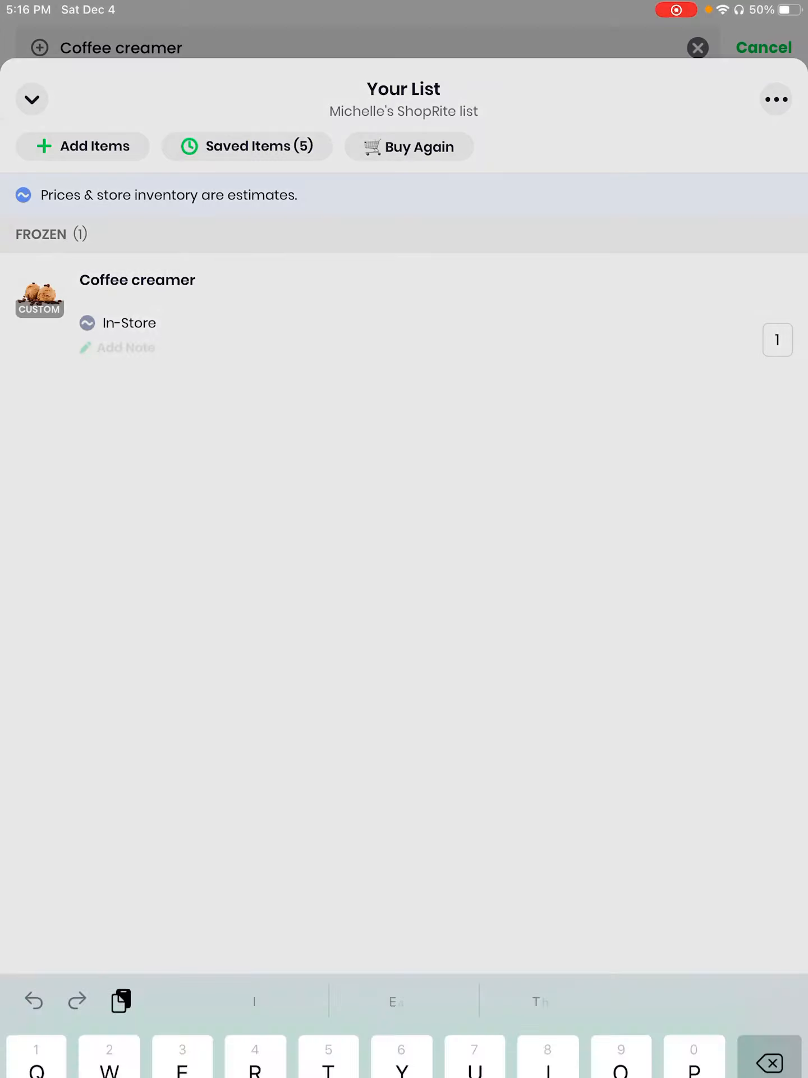
left_click(126, 347)
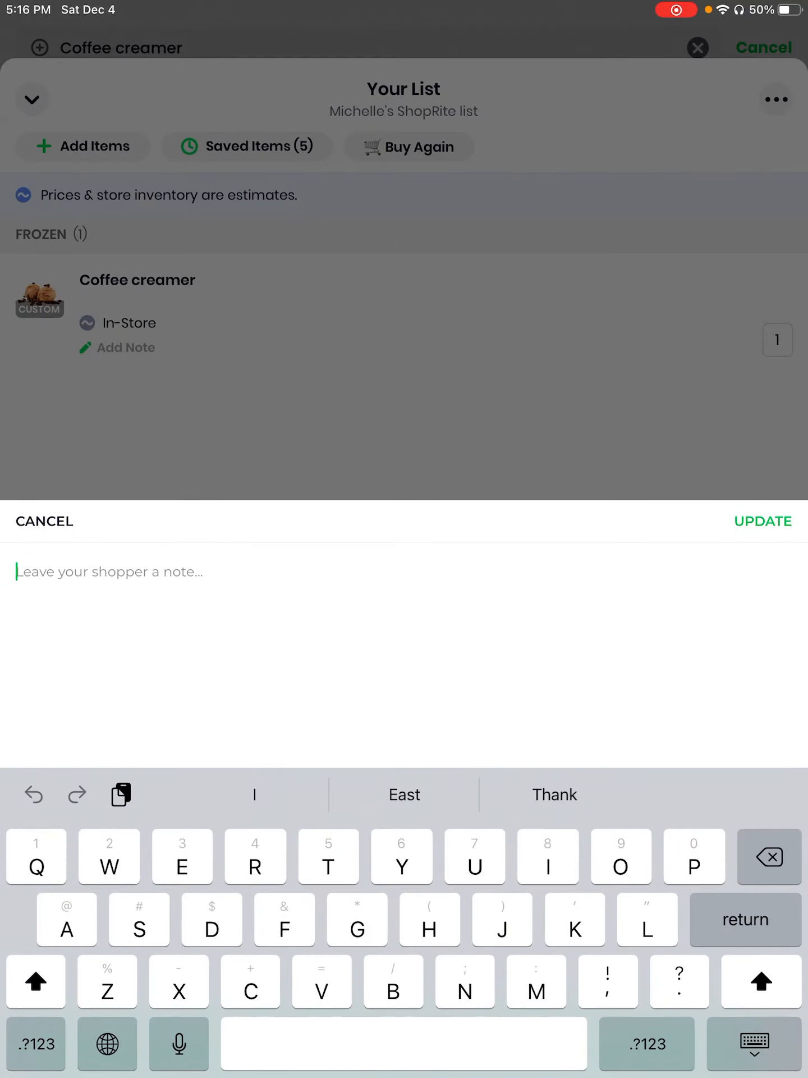
type("International Delight")
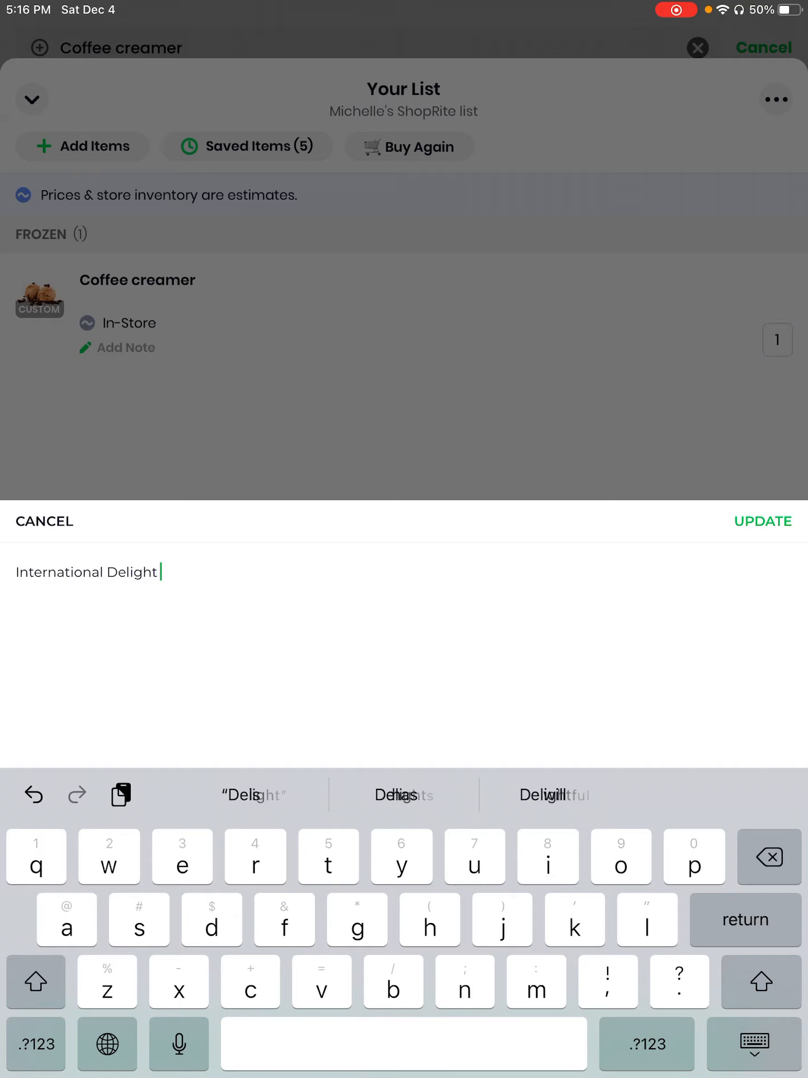
type("Hazelnu")
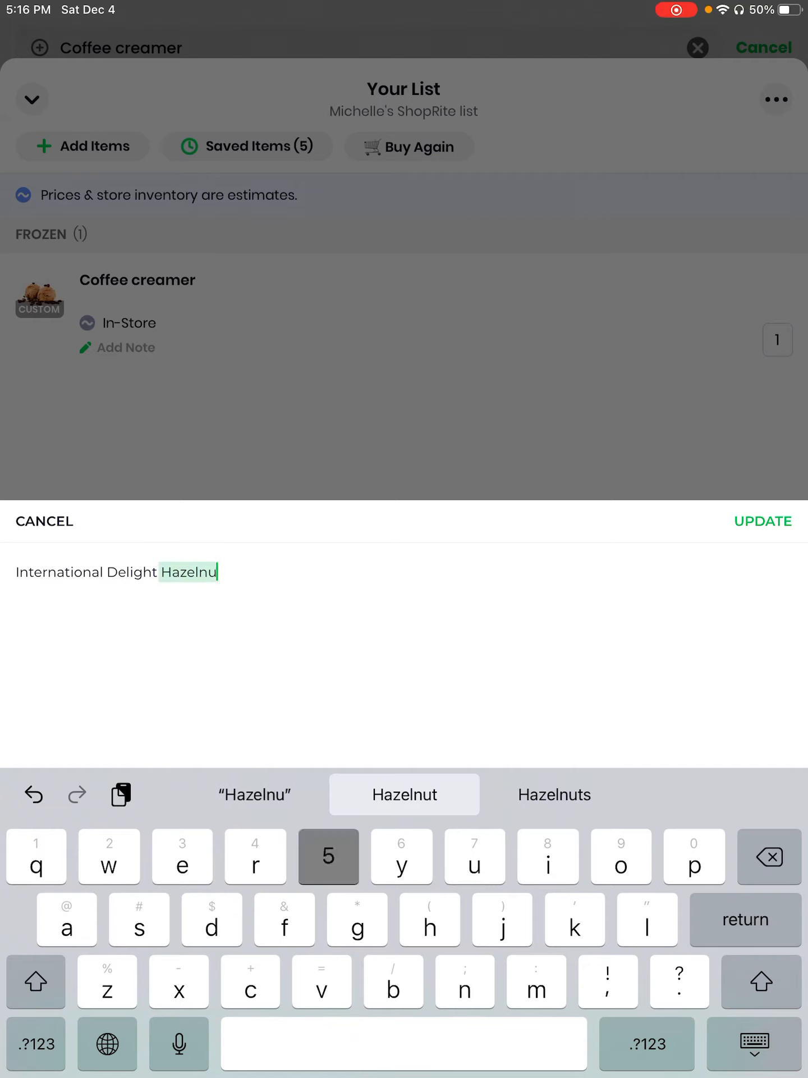
left_click(404, 794)
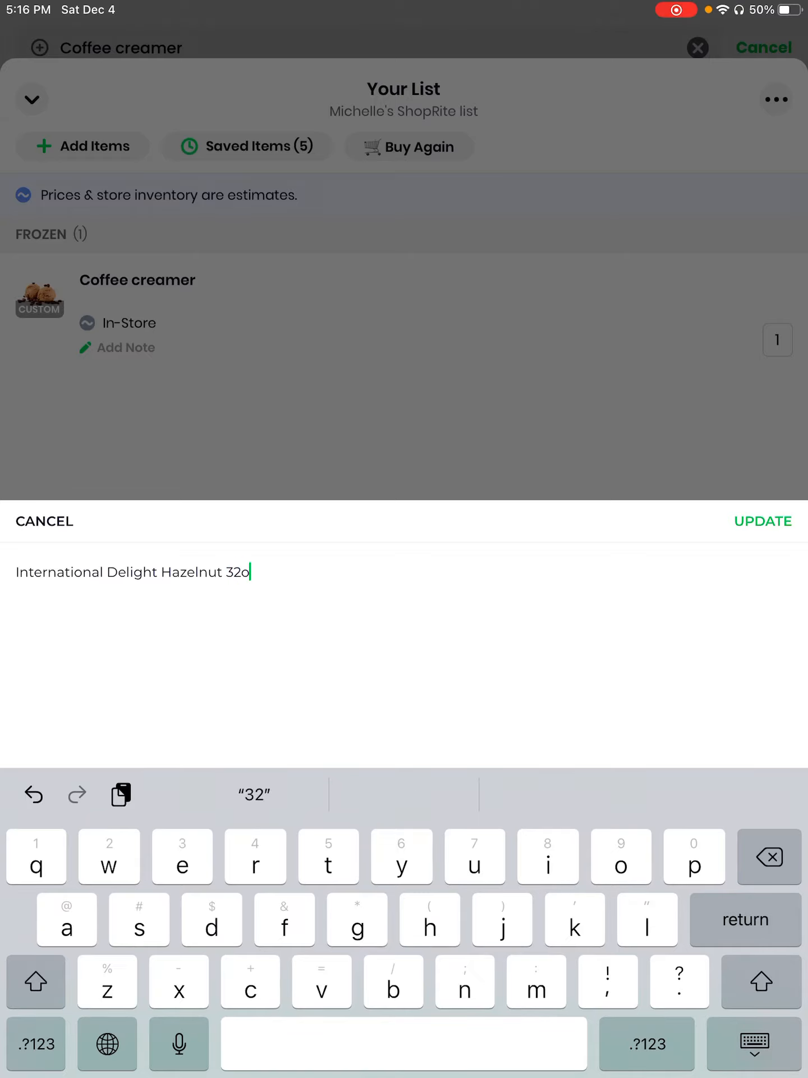
type("z")
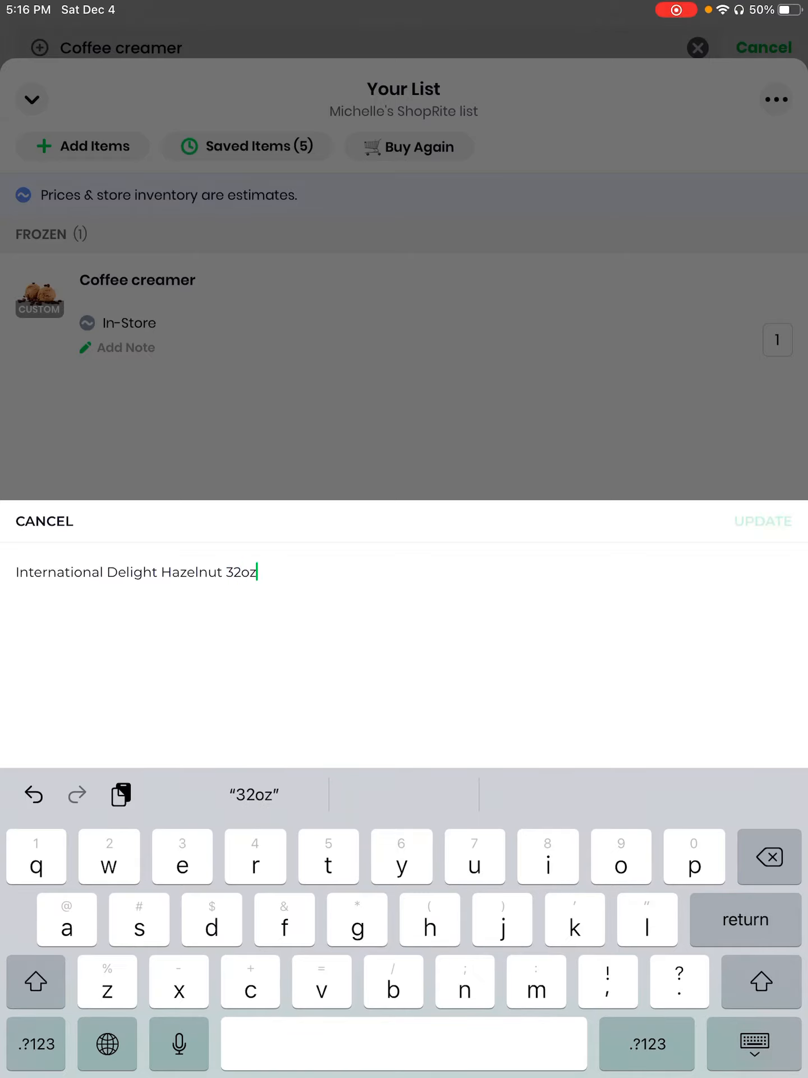
left_click(763, 521)
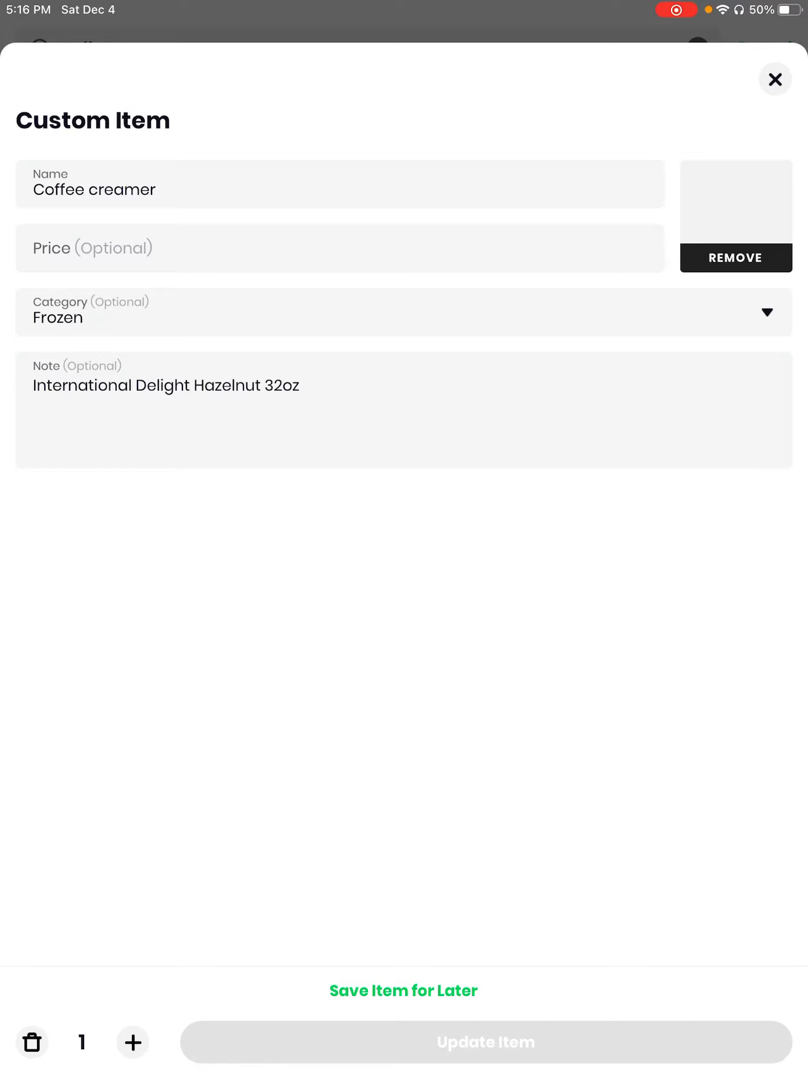
left_click(734, 214)
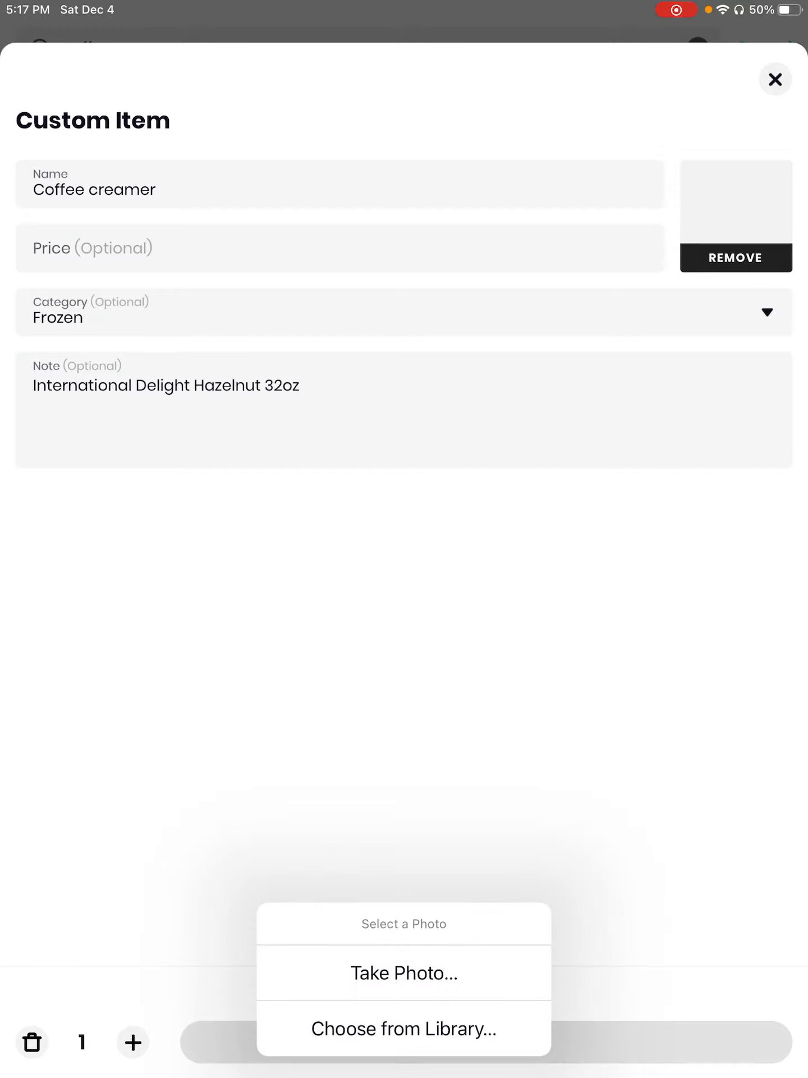
- Capture a camera photo of the hazelnut creamer bottle for Coffee creamer
left_click(403, 972)
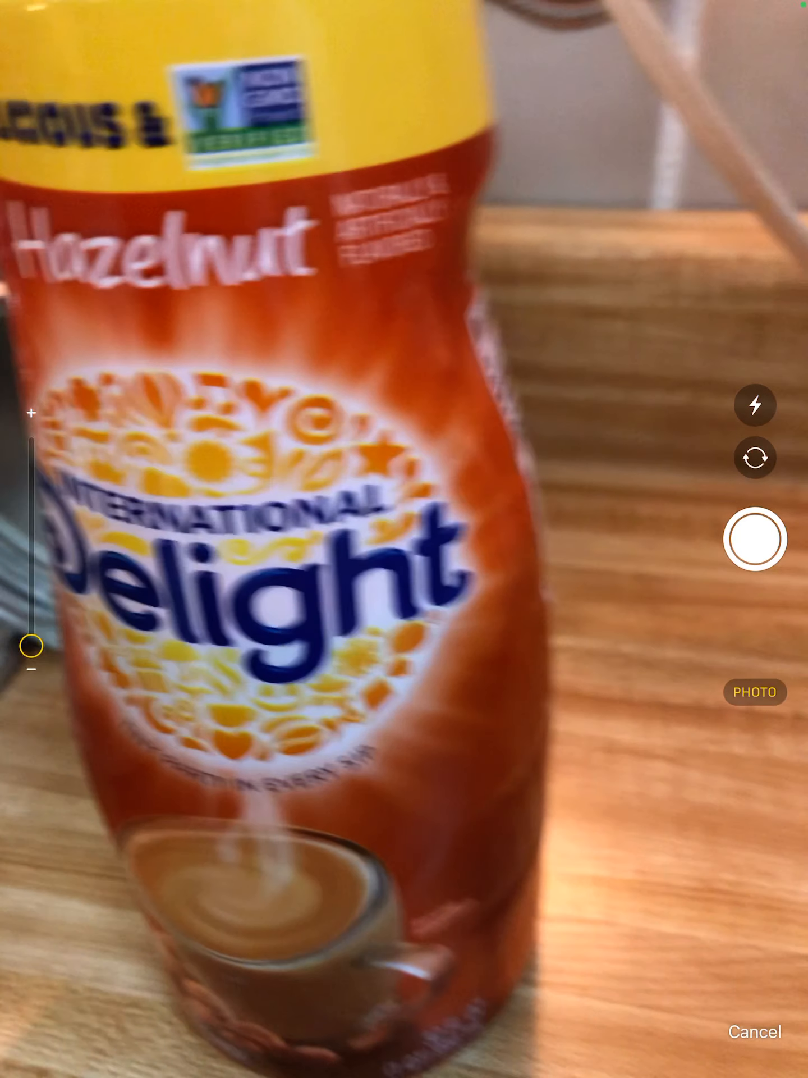
left_click(755, 553)
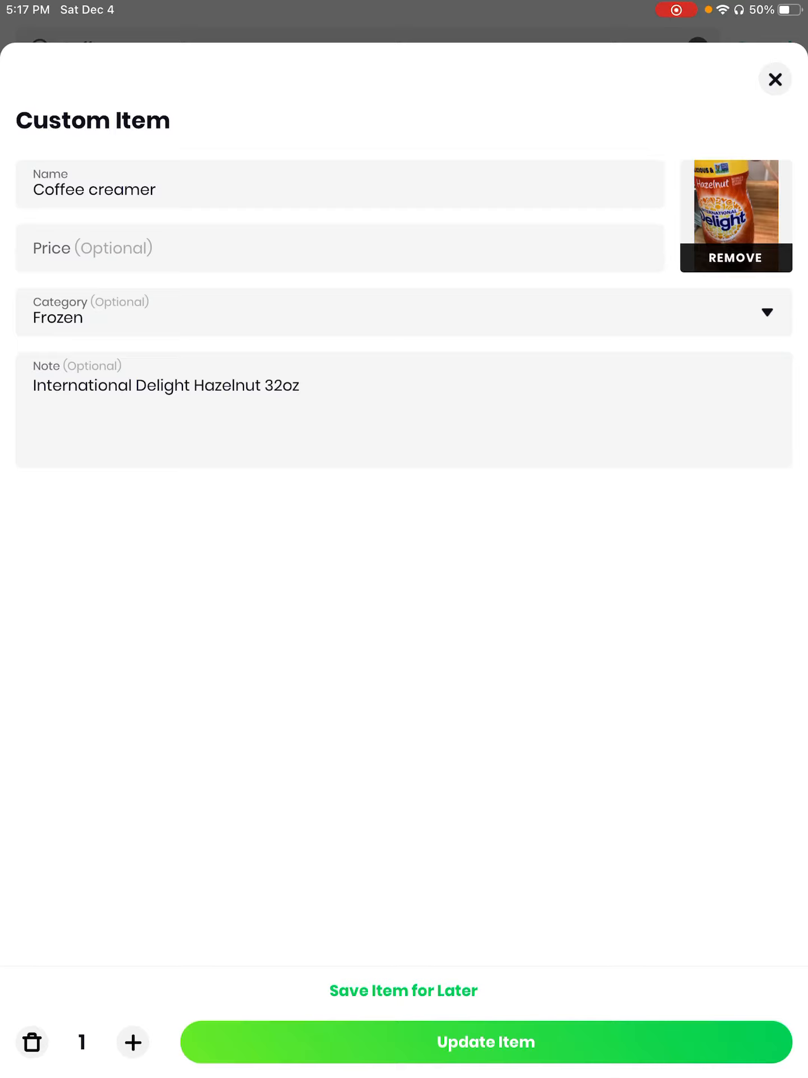
- Save the Coffee creamer item, then move Coffee from Saved Items back to the list
left_click(486, 1042)
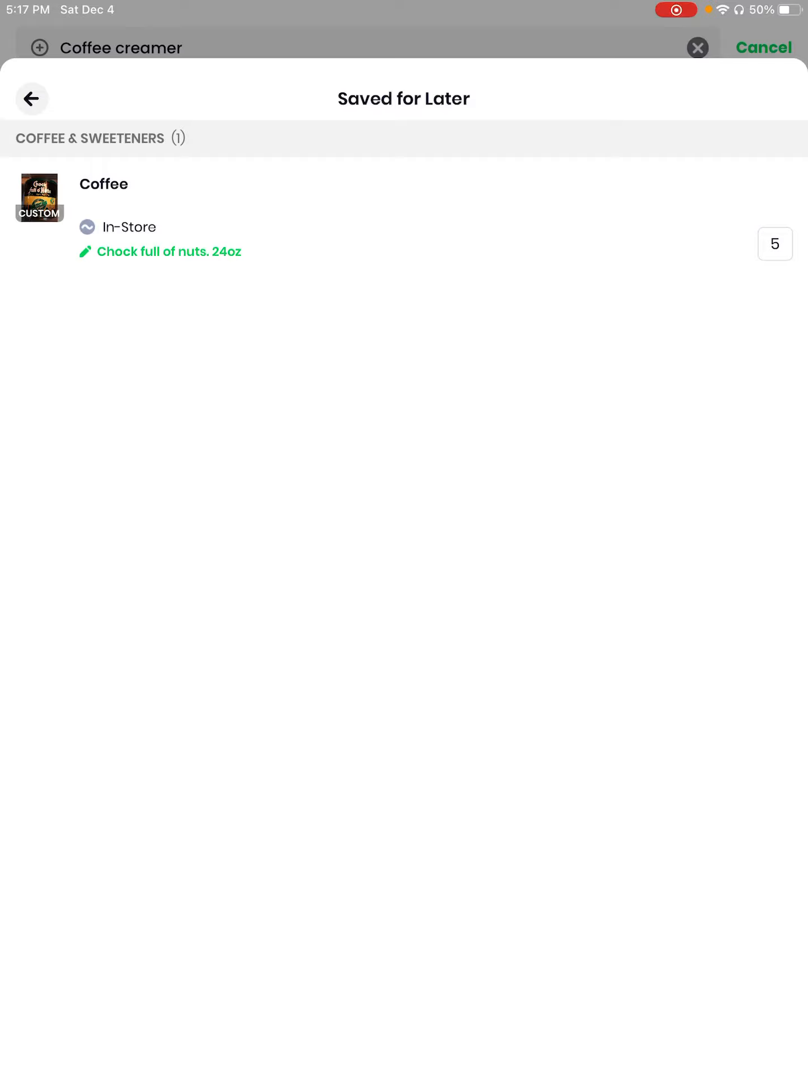
left_click(104, 183)
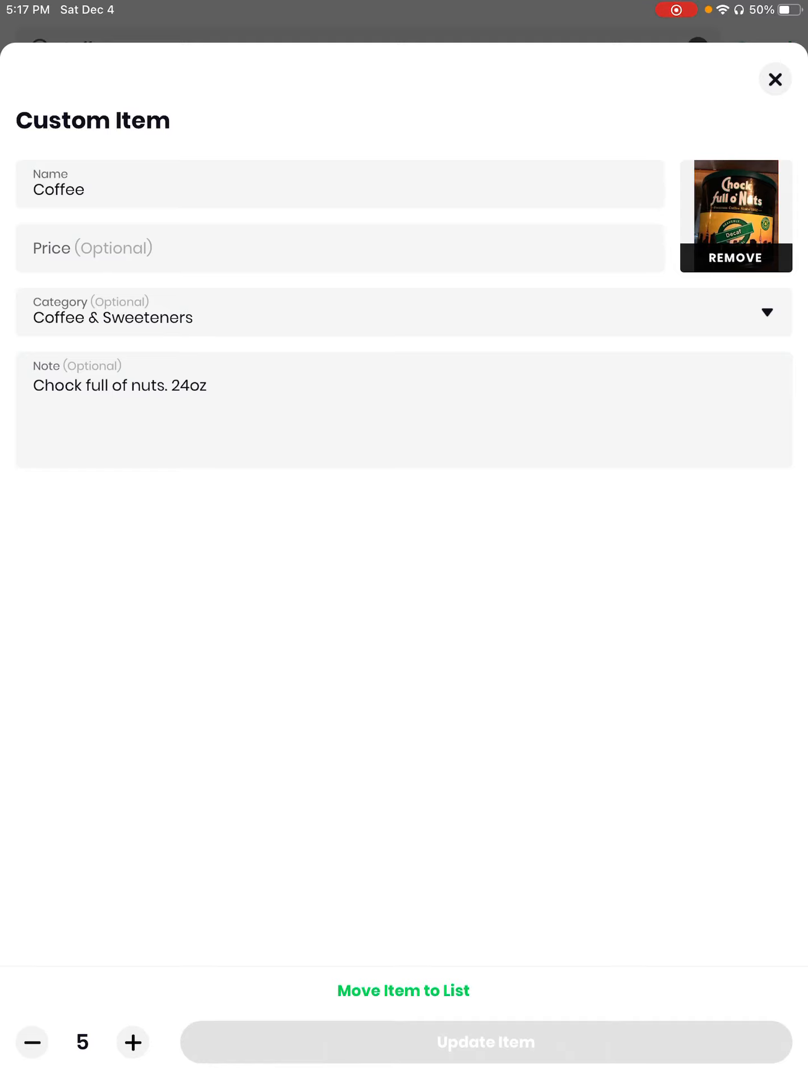
left_click(403, 991)
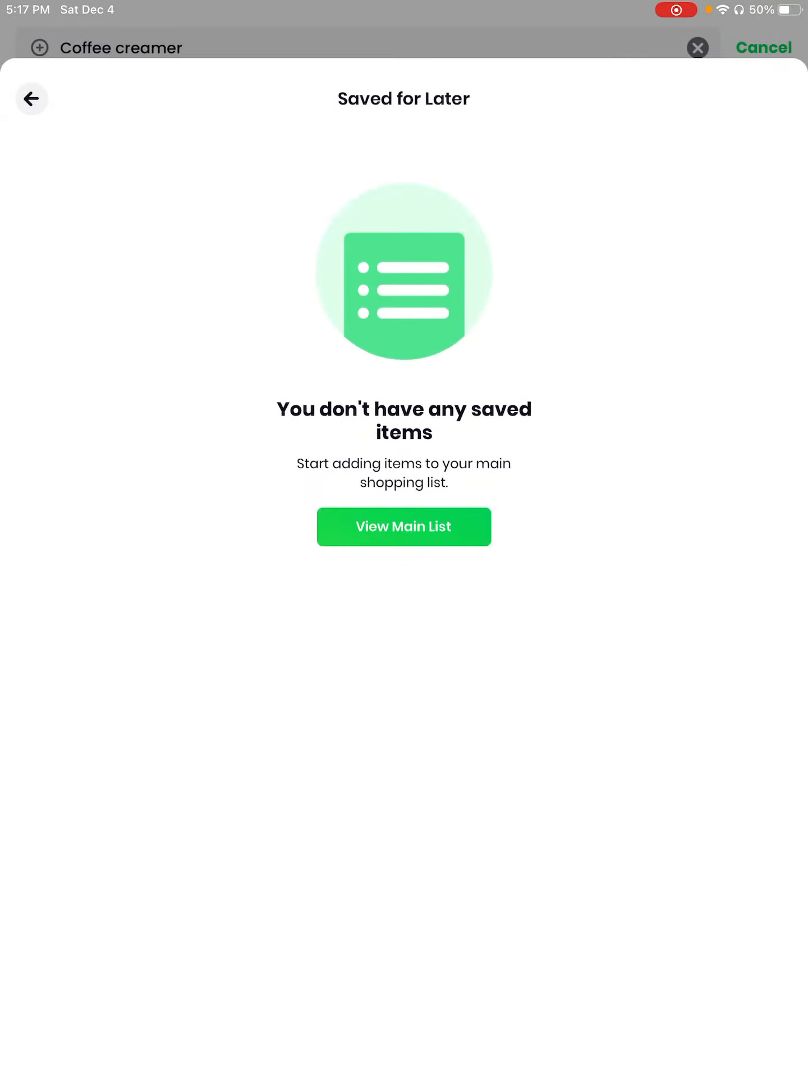